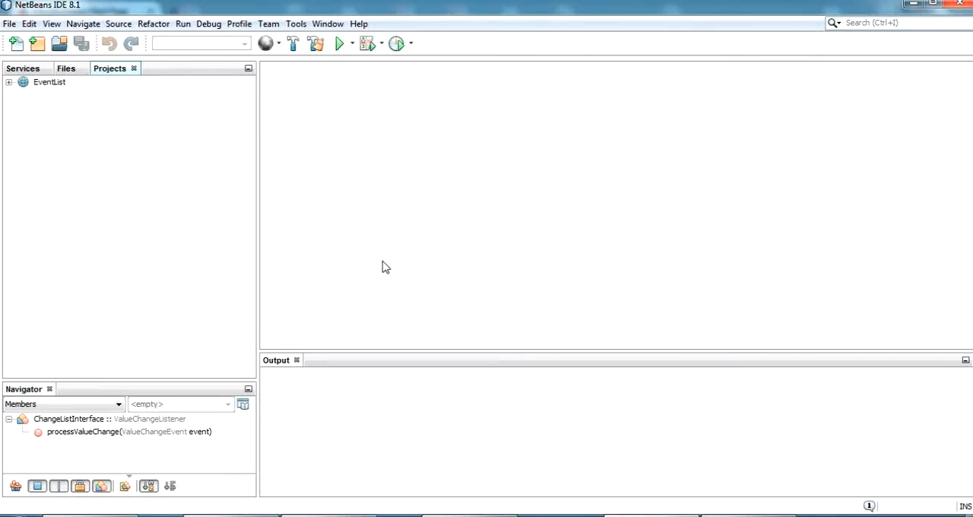
pyautogui.moveTo(394, 293)
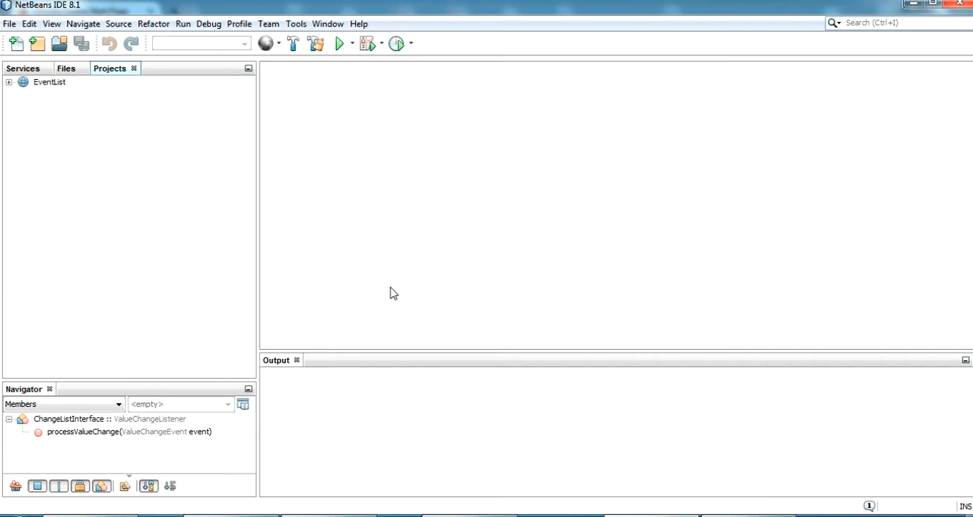
pyautogui.moveTo(296, 289)
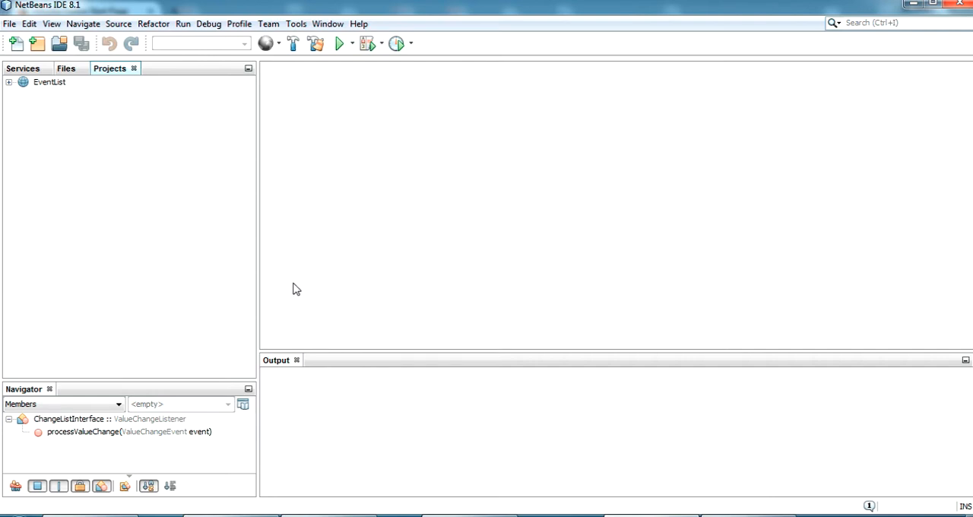
pyautogui.moveTo(538, 402)
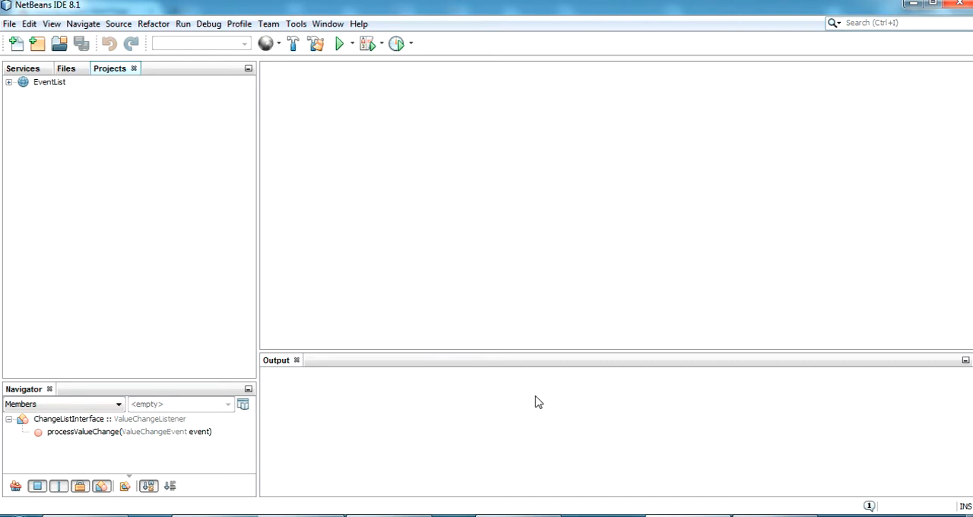
pyautogui.moveTo(361, 175)
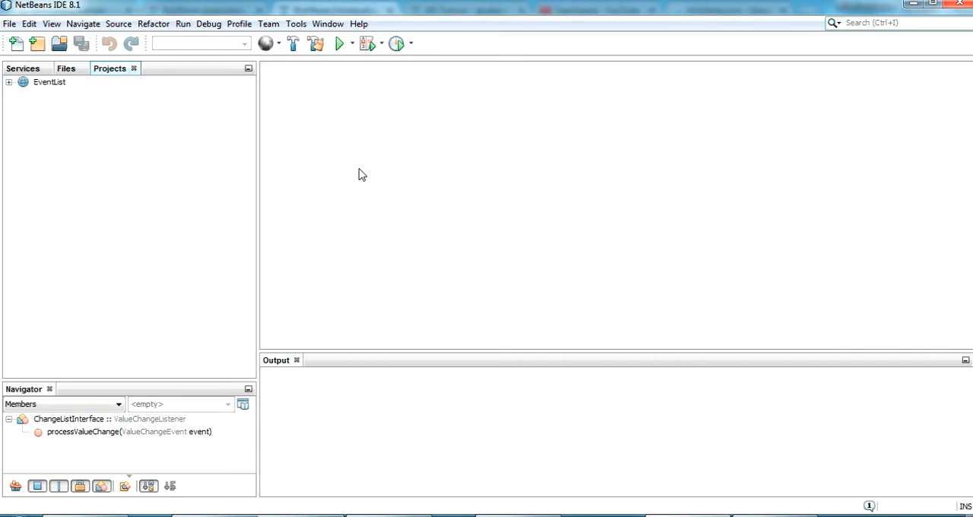
# Start a new Java Web > Web Application project named RichFaceHelloWorld
pyautogui.click(15, 42)
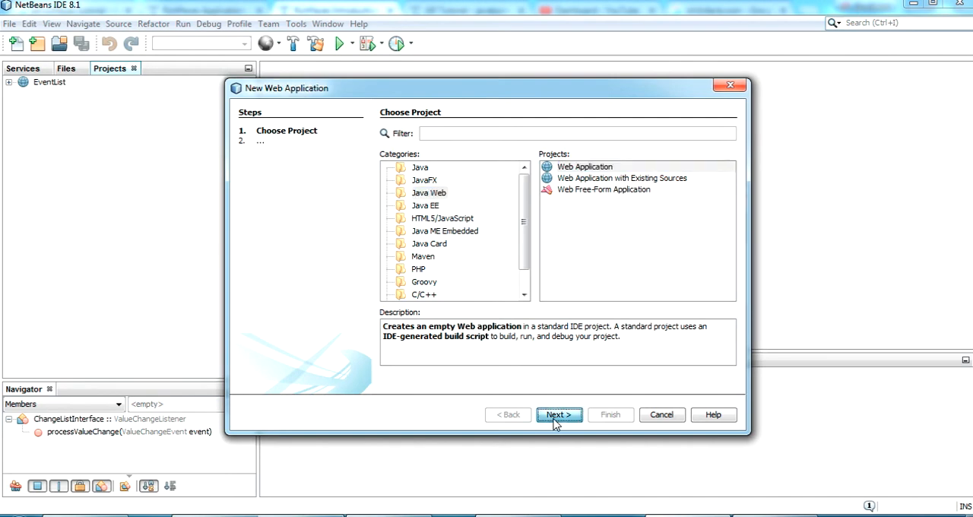
pyautogui.click(560, 413)
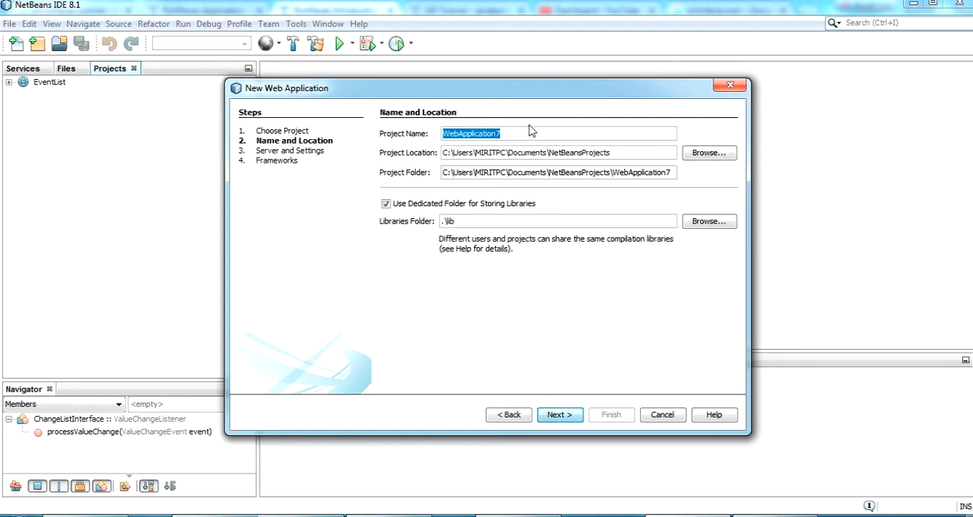
pyautogui.write('RichFace')
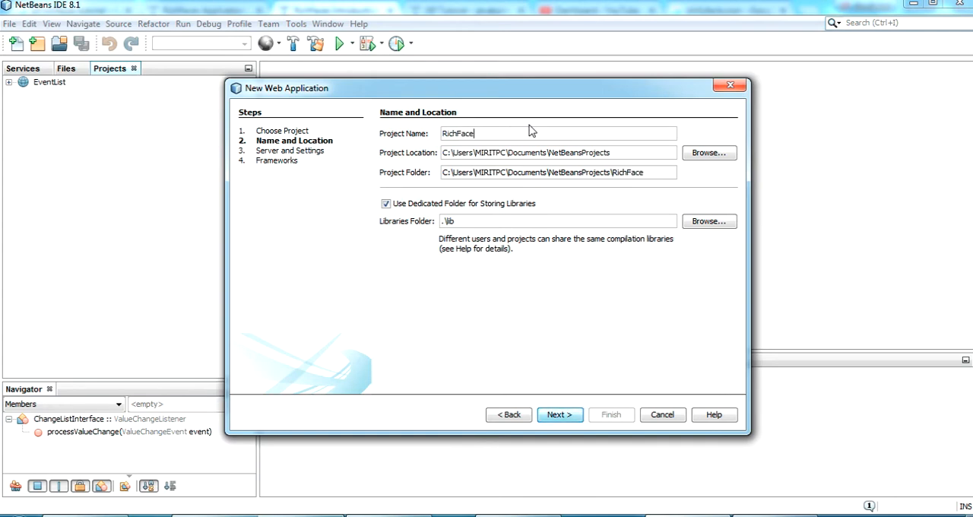
pyautogui.write('HelloWo')
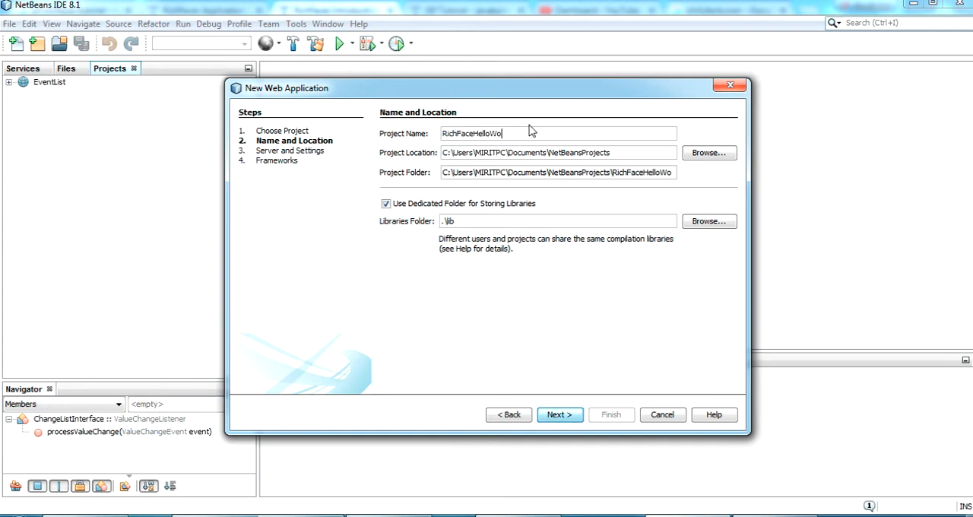
pyautogui.write('rld')
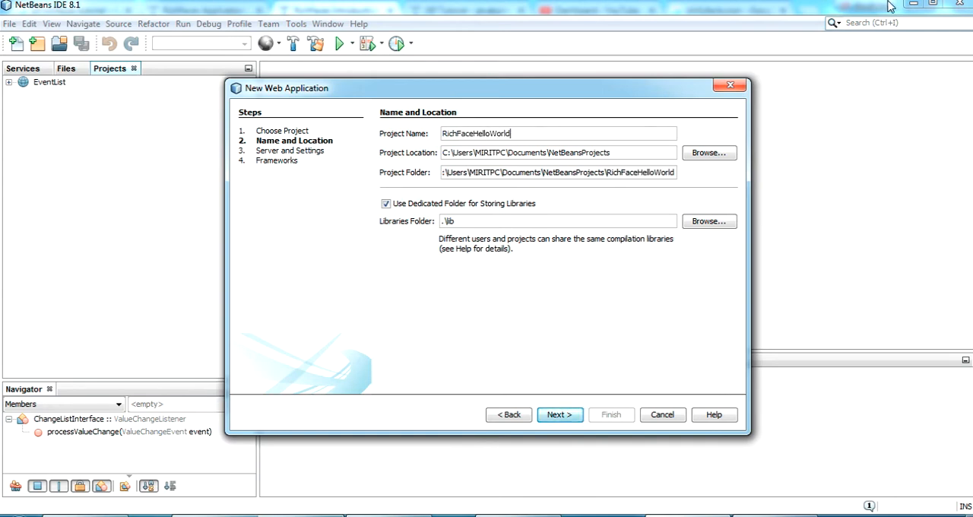
# Keep the Apache Tomcat or TomEE server settings and advance to the framework choices
pyautogui.click(559, 413)
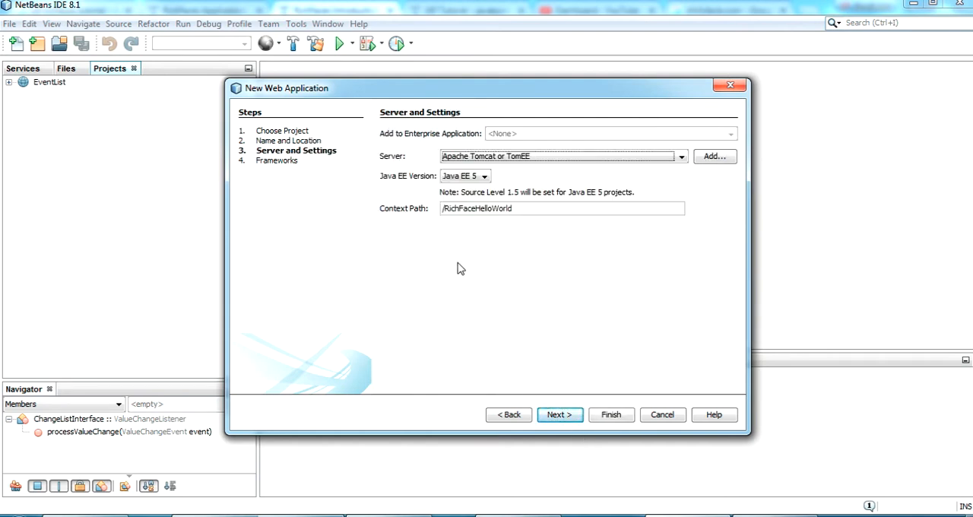
pyautogui.moveTo(474, 298)
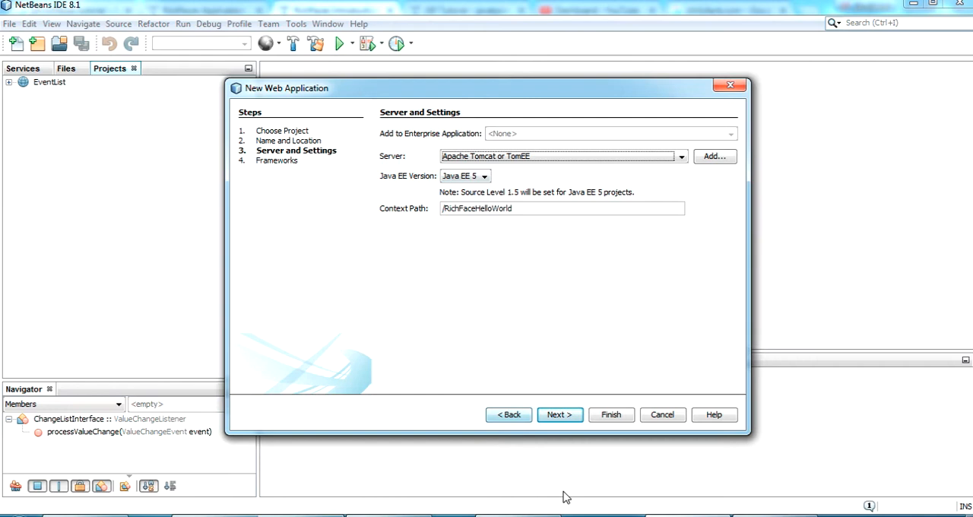
pyautogui.click(559, 413)
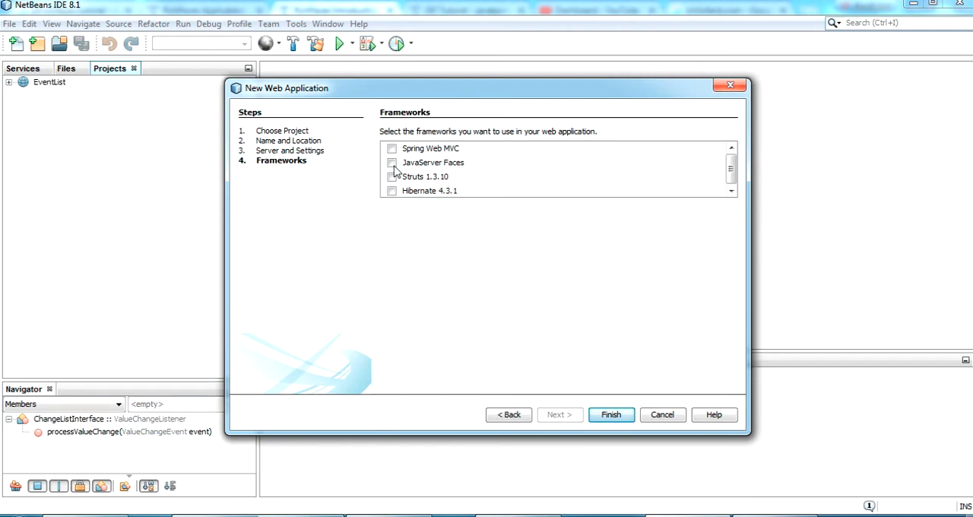
# Select JavaServer Faces and, under Components, the RichFaces component suite
pyautogui.click(392, 162)
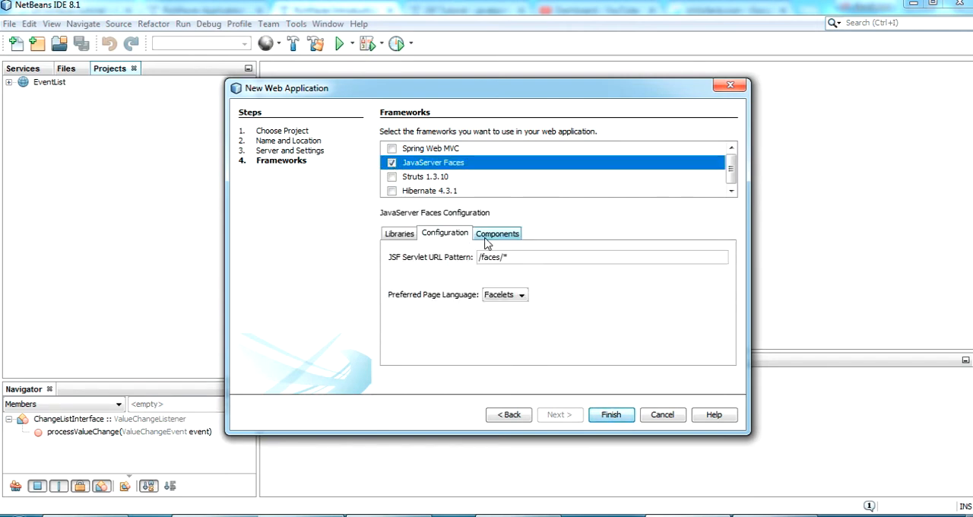
pyautogui.click(497, 233)
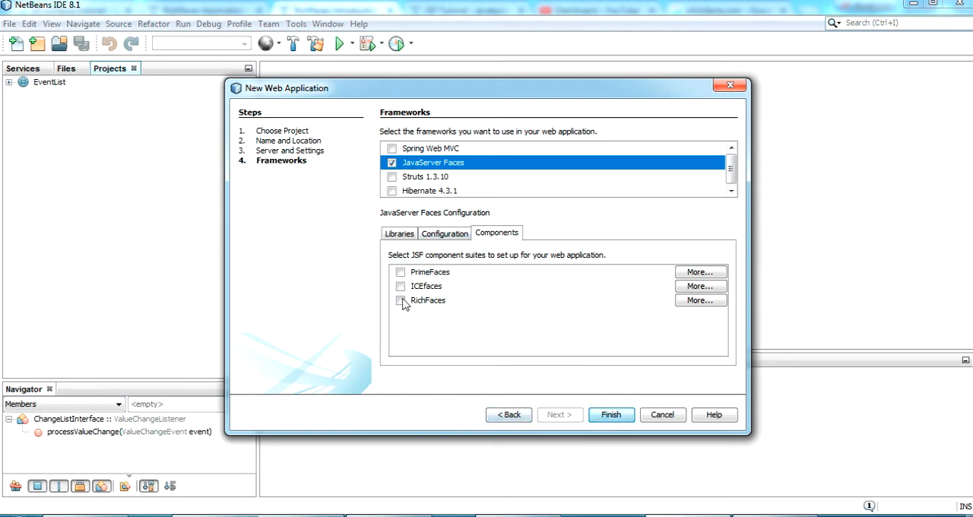
pyautogui.click(401, 301)
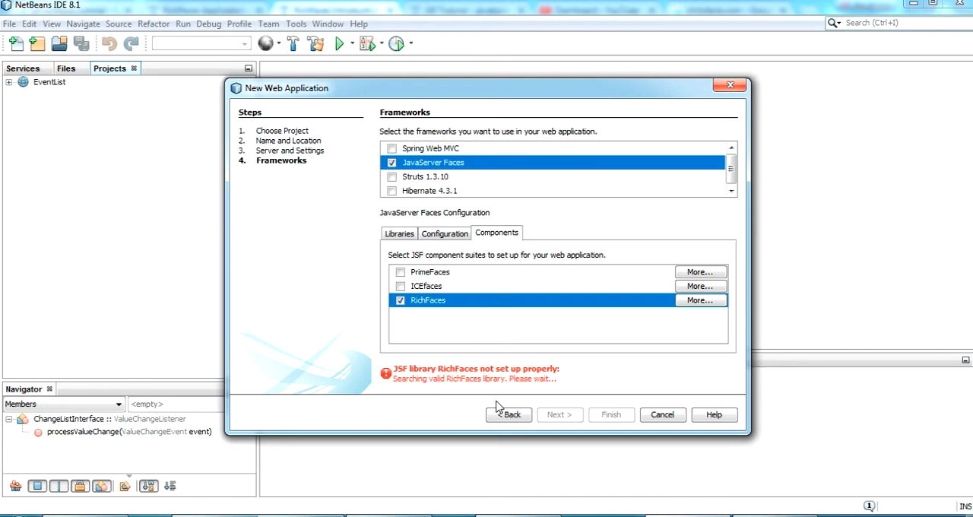
pyautogui.moveTo(571, 395)
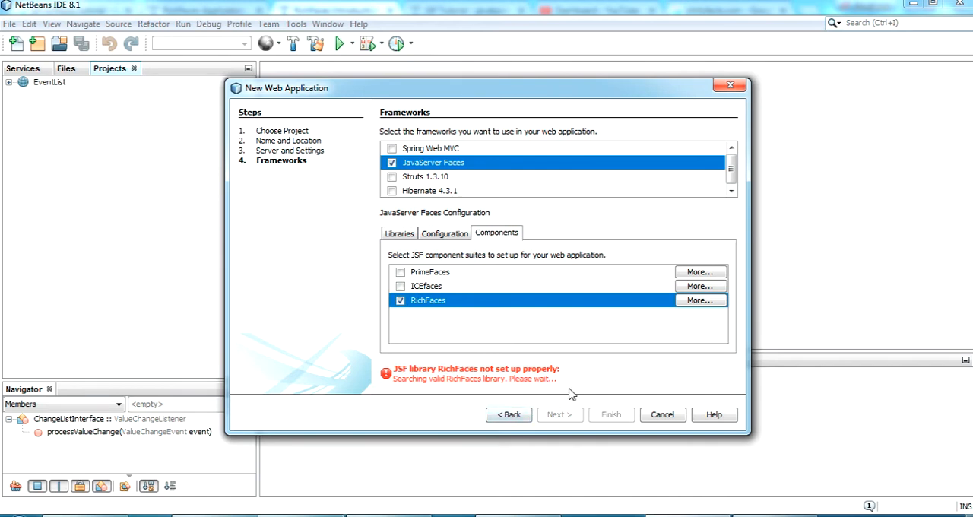
pyautogui.moveTo(581, 395)
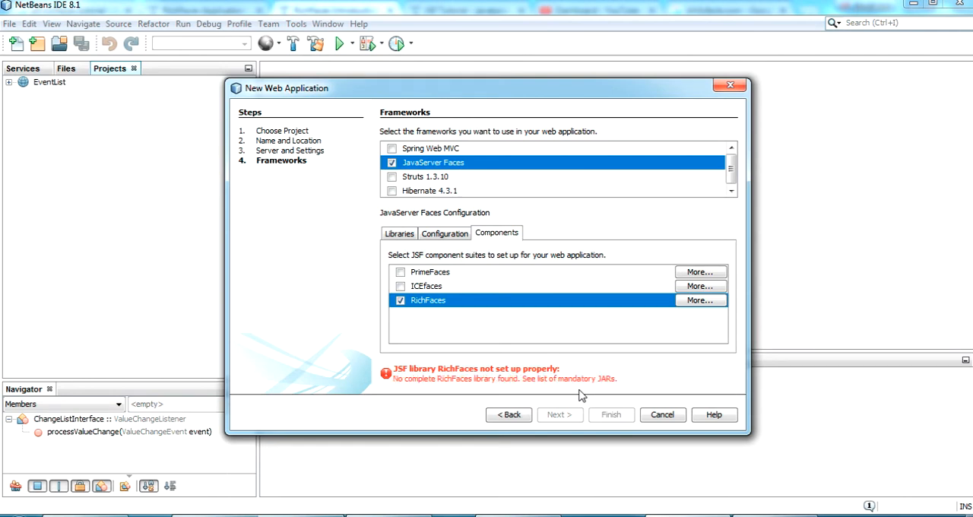
pyautogui.moveTo(395, 389)
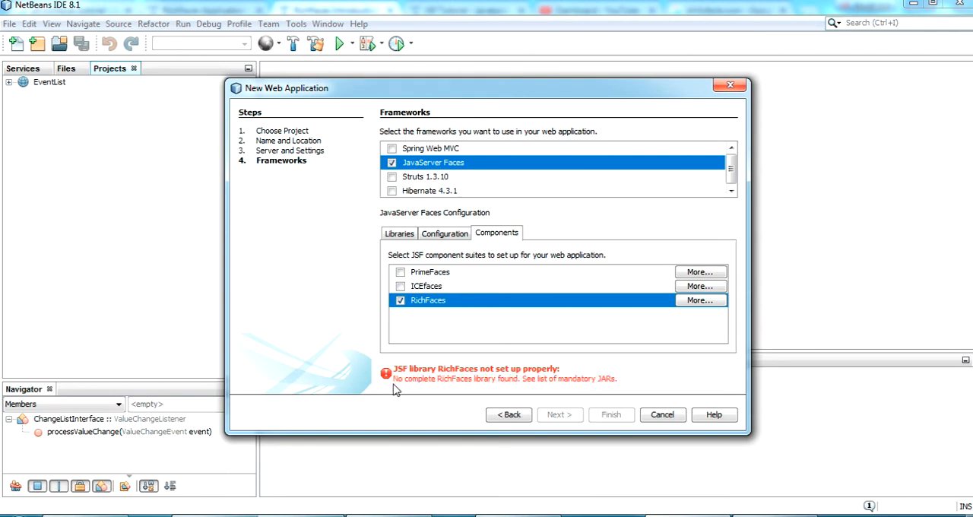
pyautogui.moveTo(487, 389)
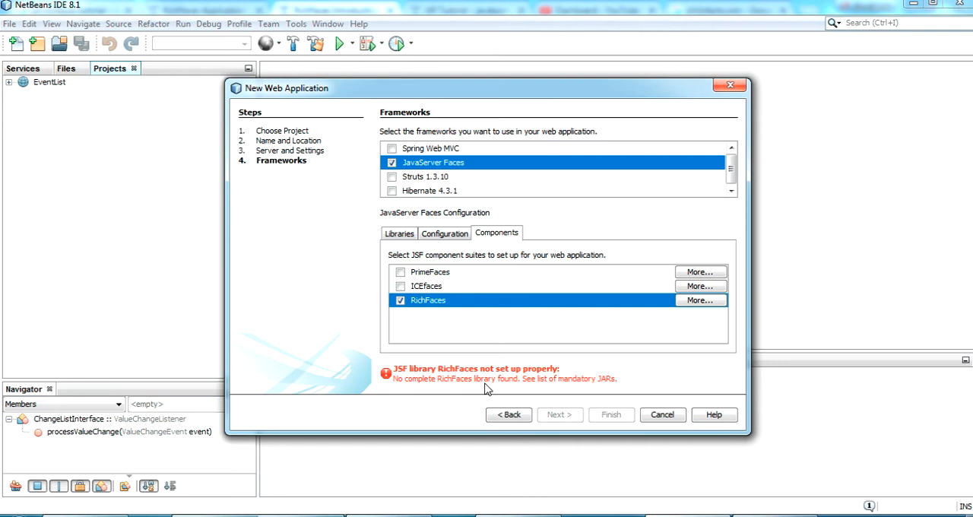
pyautogui.moveTo(562, 387)
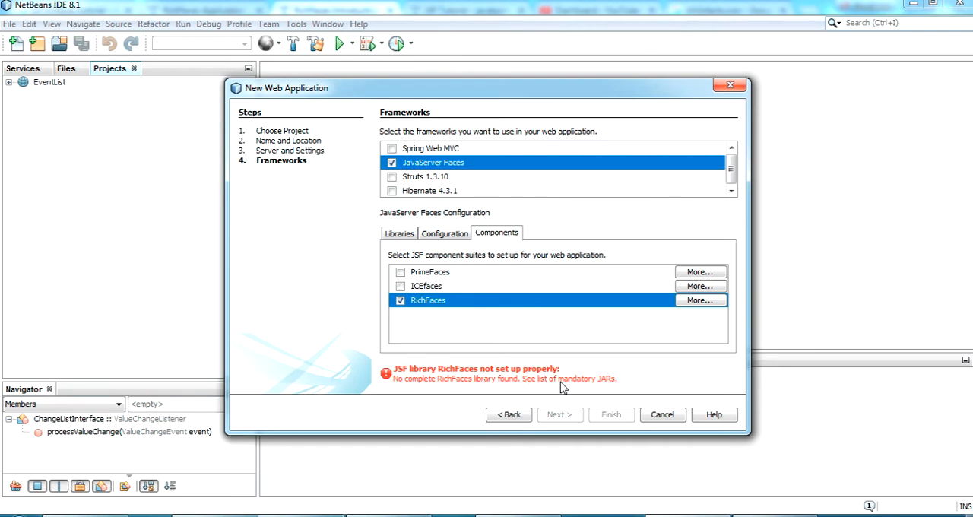
pyautogui.moveTo(563, 378)
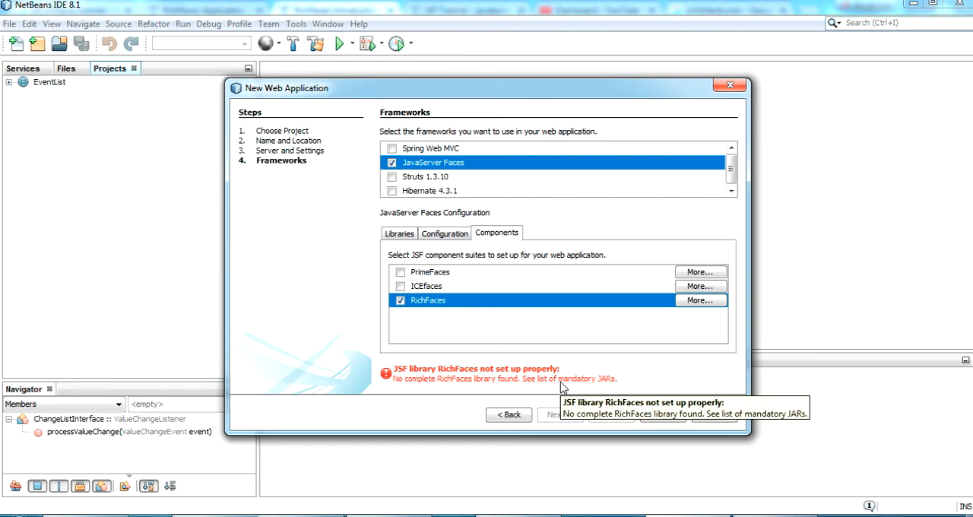
# Show the RichFaces library settings via More..., listing the required JARs
pyautogui.click(700, 300)
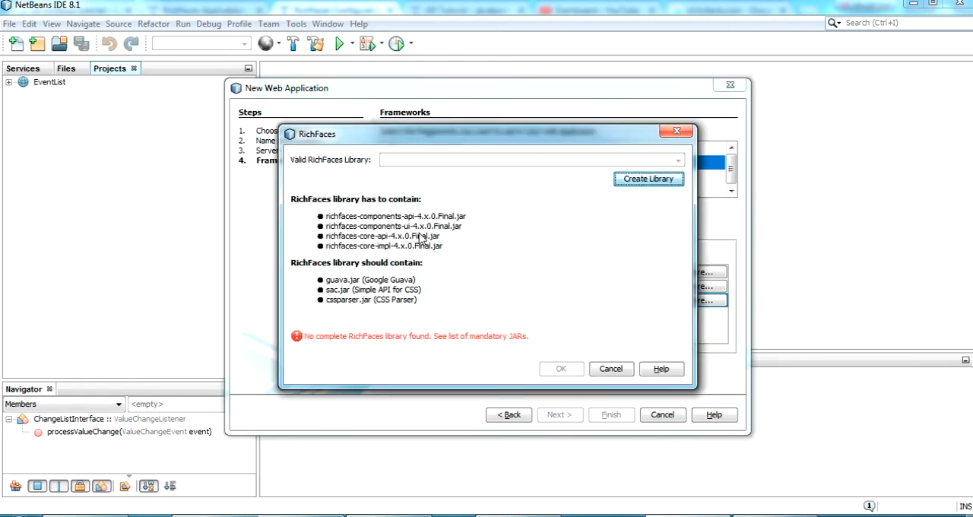
pyautogui.moveTo(489, 307)
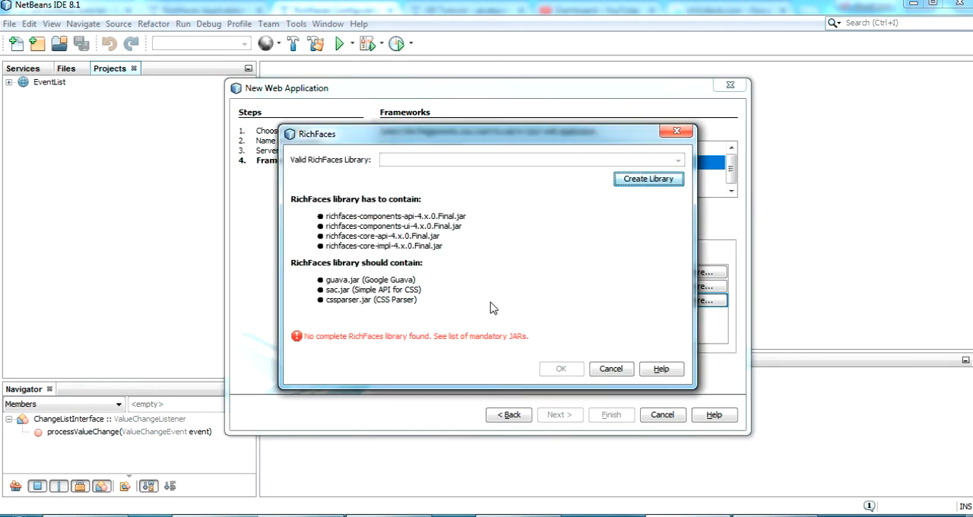
pyautogui.moveTo(471, 260)
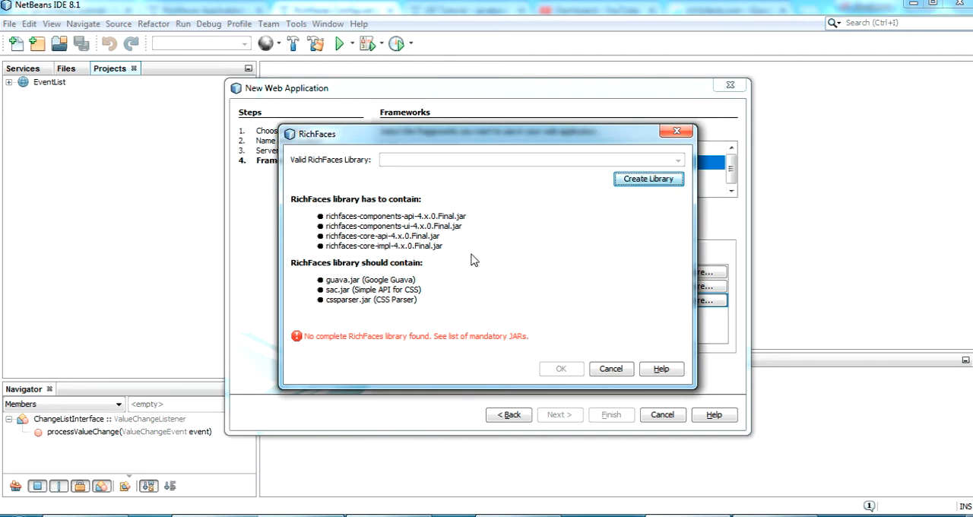
pyautogui.moveTo(532, 283)
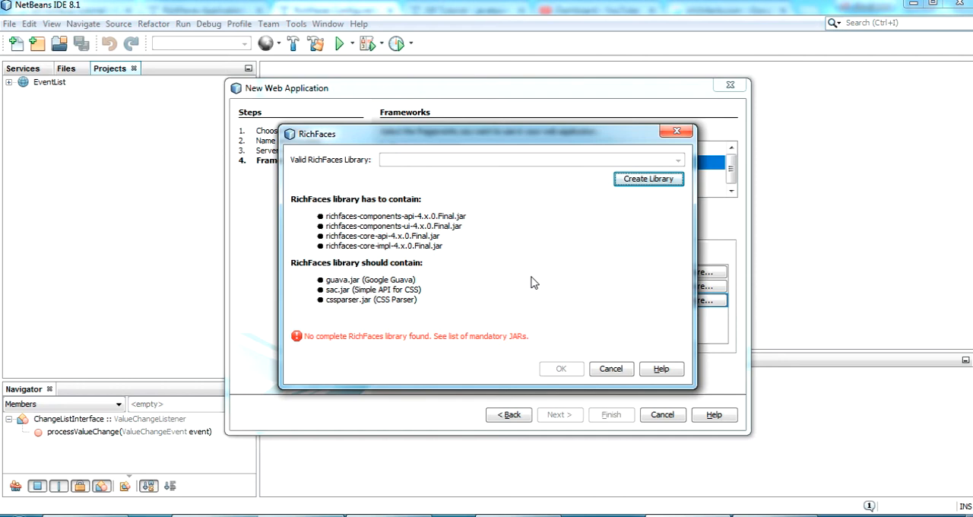
pyautogui.moveTo(641, 292)
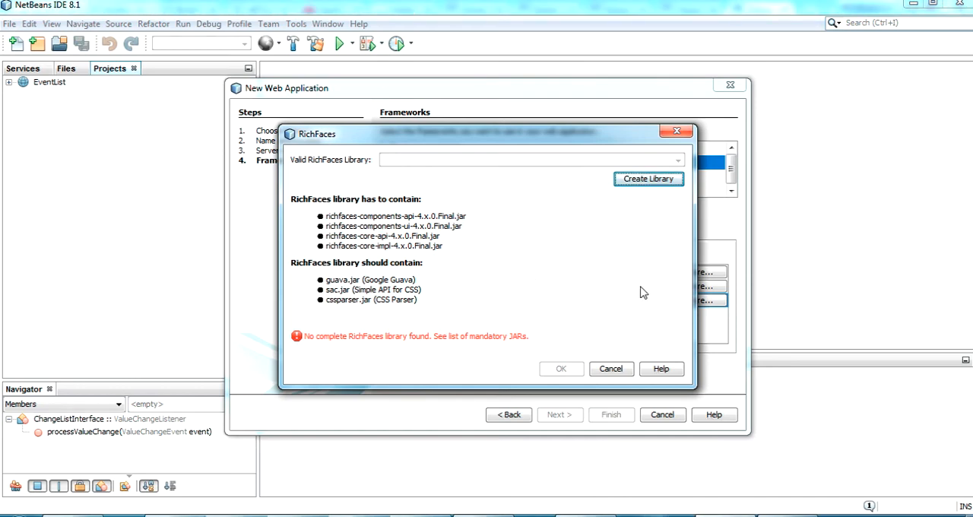
pyautogui.moveTo(386, 204)
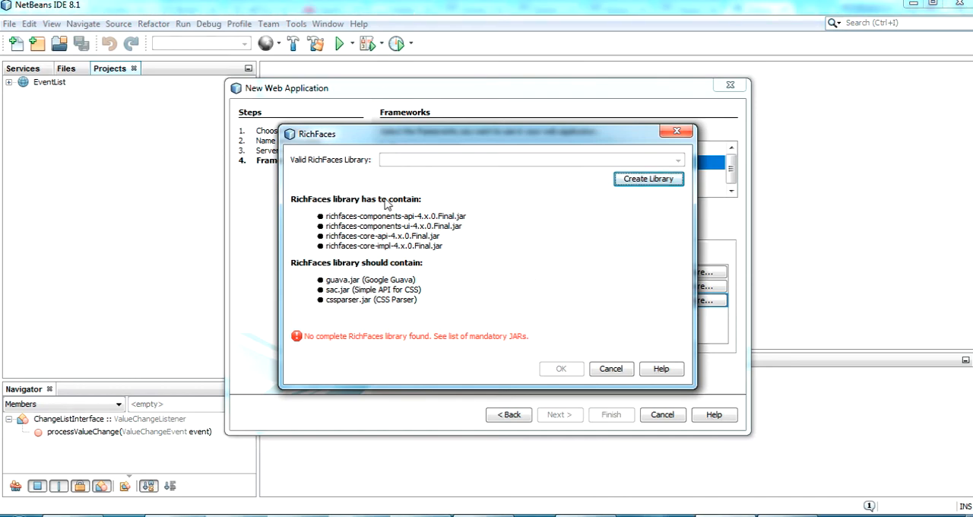
pyautogui.moveTo(620, 213)
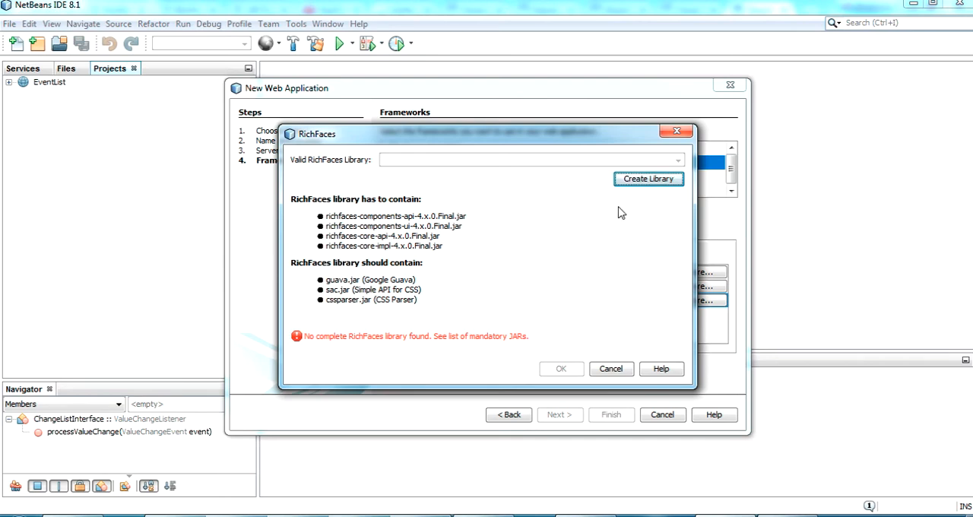
# Create a new class library named RichFaces and reach its customisation settings
pyautogui.click(647, 179)
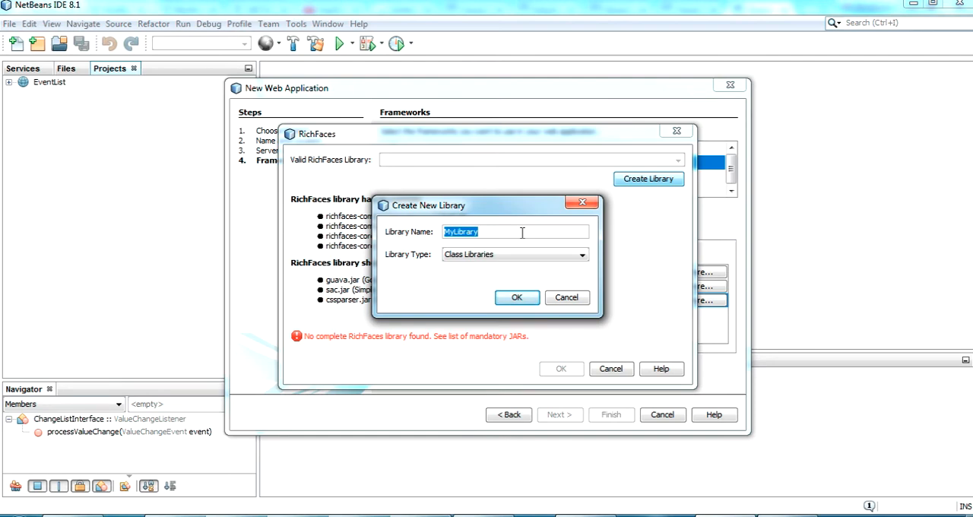
pyautogui.write('RIc')
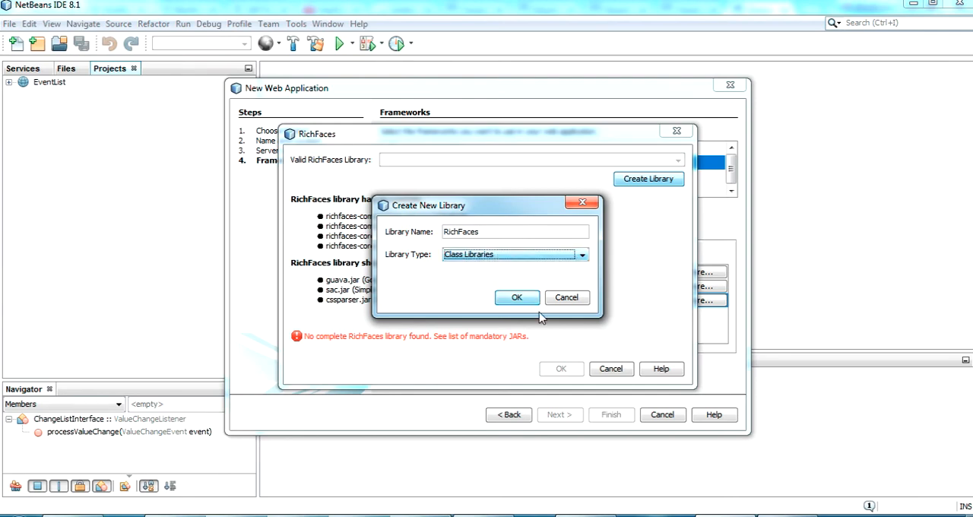
pyautogui.click(517, 297)
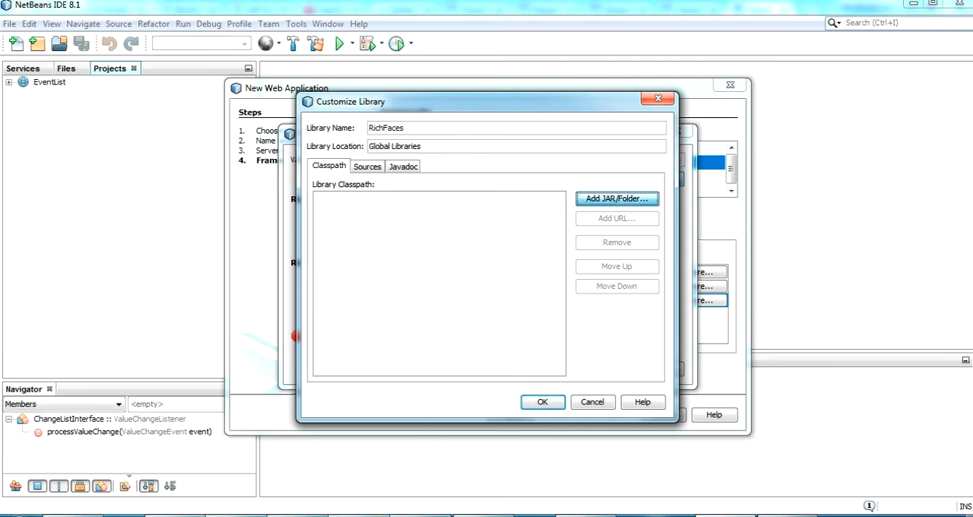
# Add all JARs from the lib folder to the RichFaces library classpath
pyautogui.click(617, 197)
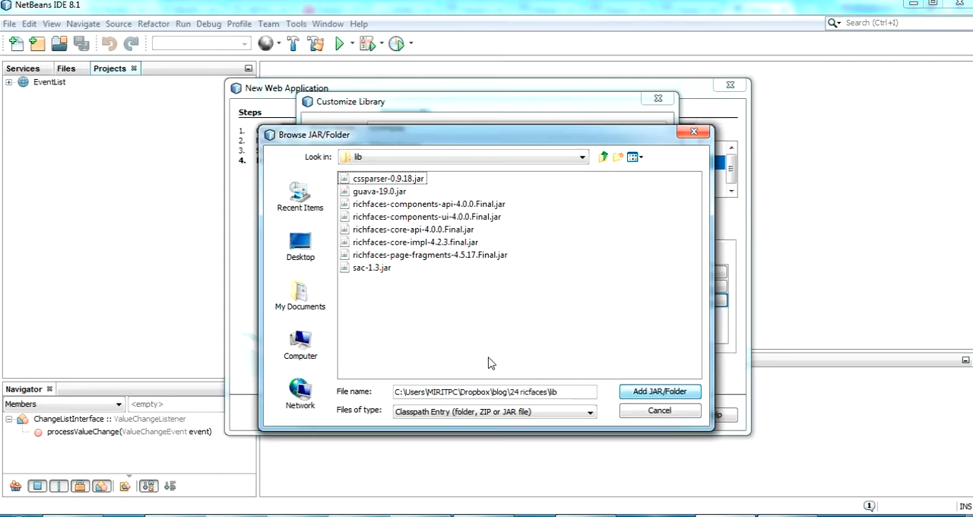
pyautogui.moveTo(383, 267)
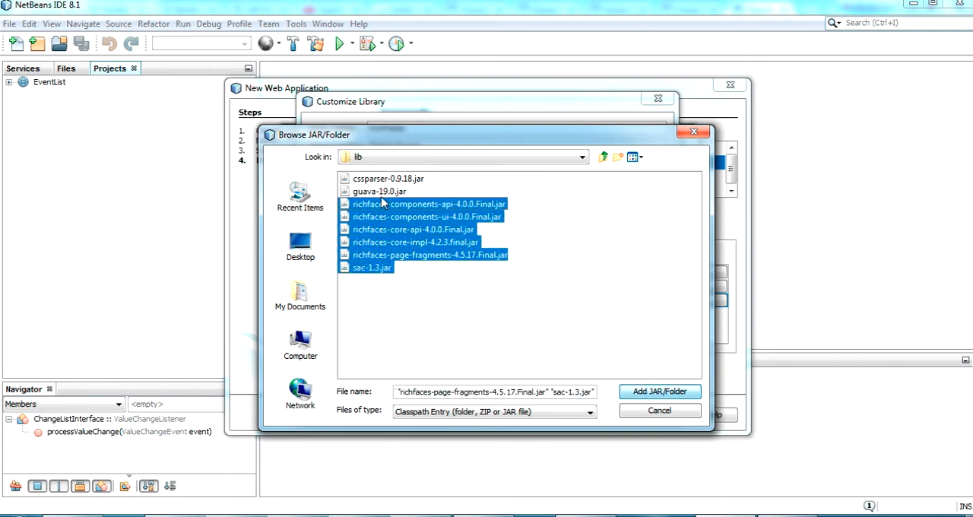
pyautogui.click(659, 391)
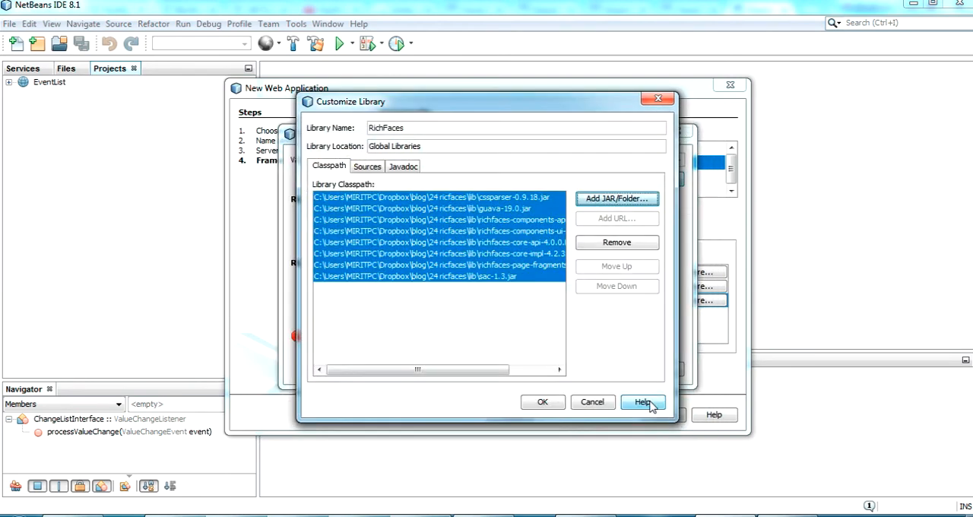
pyautogui.moveTo(586, 471)
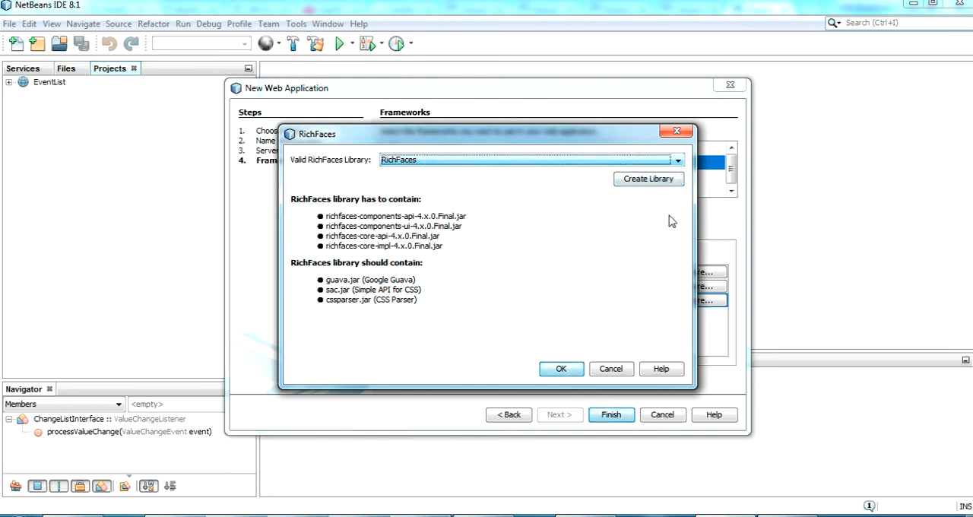
pyautogui.moveTo(554, 274)
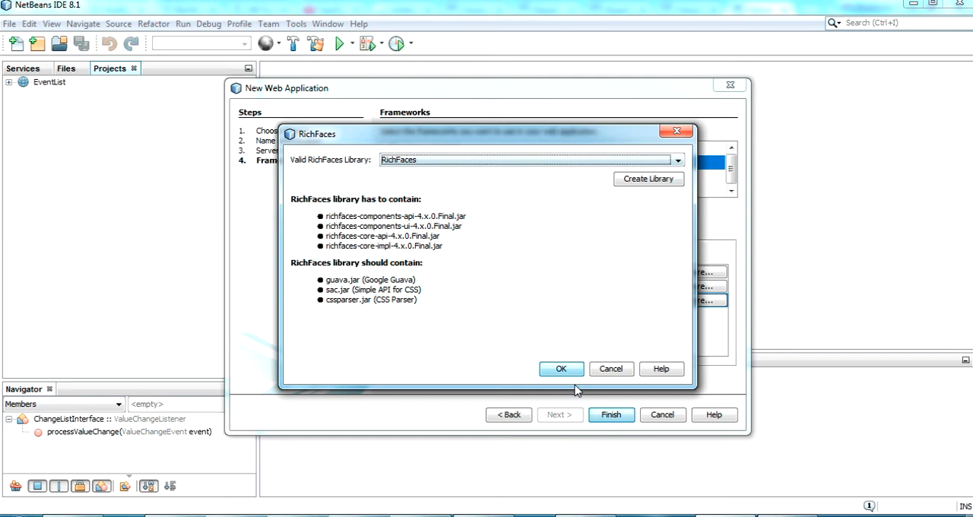
# Accept the RichFaces library and finish creating the RichFaceHelloWorld project
pyautogui.click(561, 368)
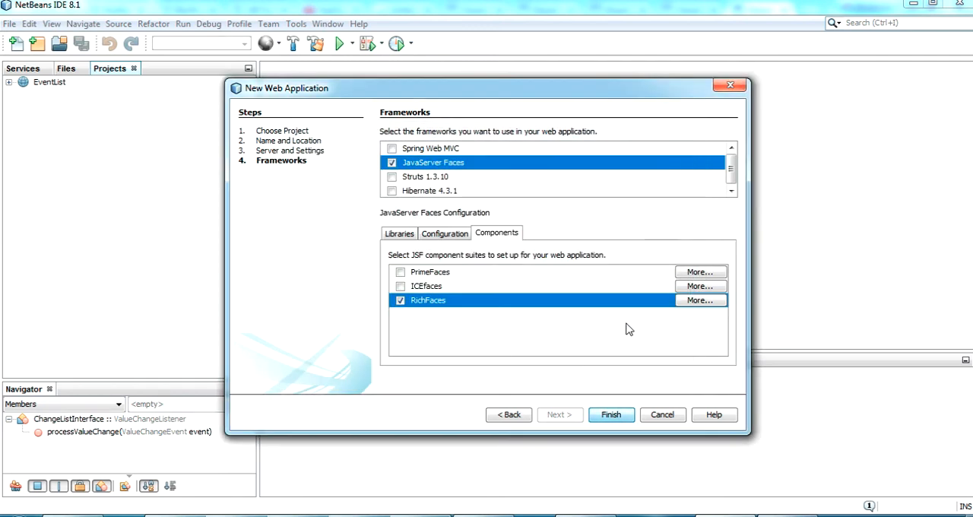
pyautogui.click(611, 414)
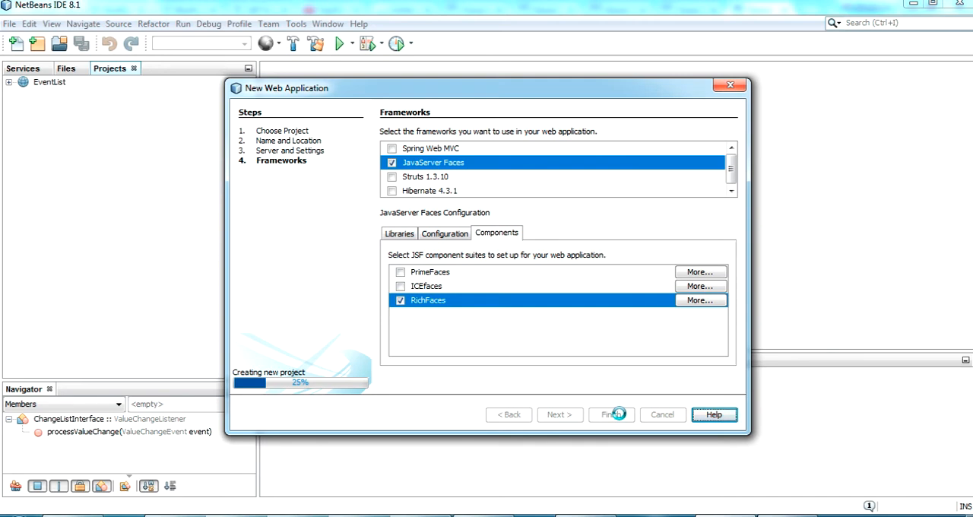
pyautogui.click(611, 414)
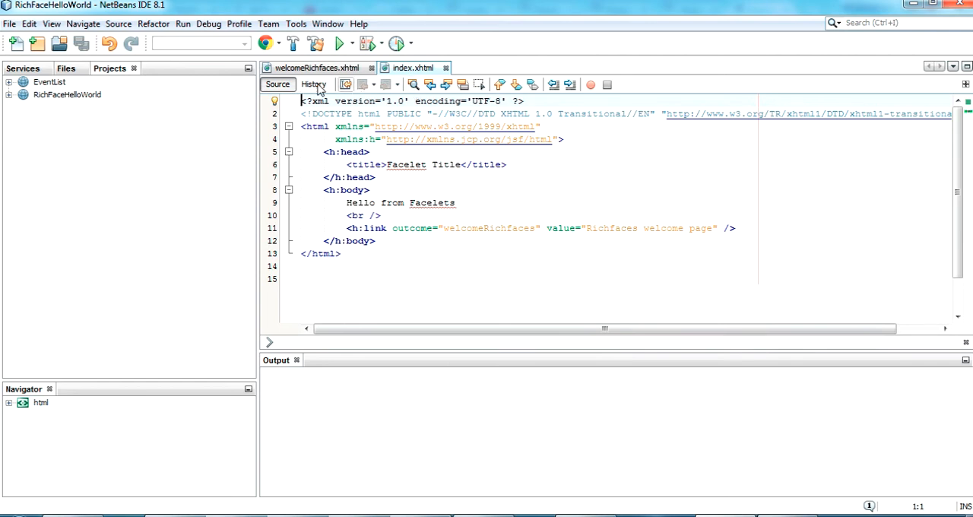
# Expand RichFaceHelloWorld > Web Pages and select index.xhtml in the Projects panel
pyautogui.click(22, 94)
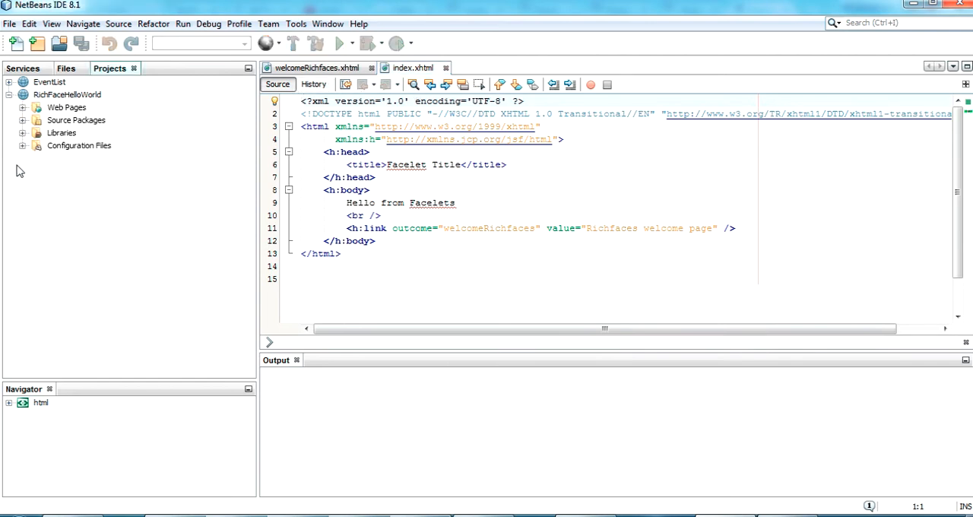
pyautogui.click(23, 106)
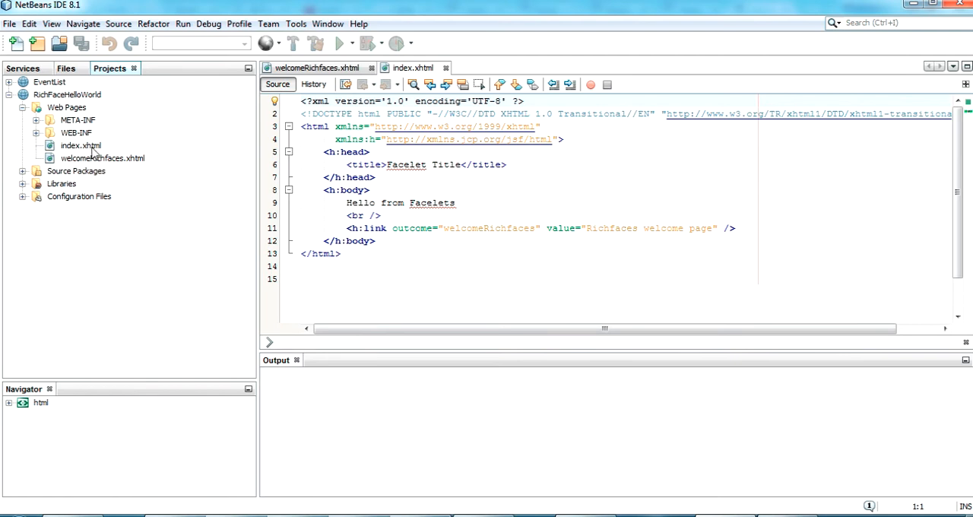
pyautogui.click(79, 146)
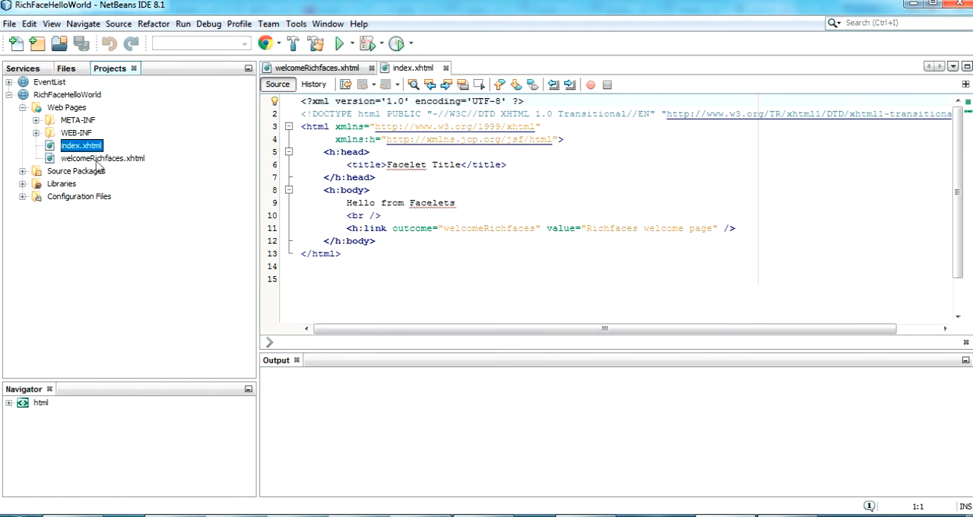
pyautogui.click(102, 157)
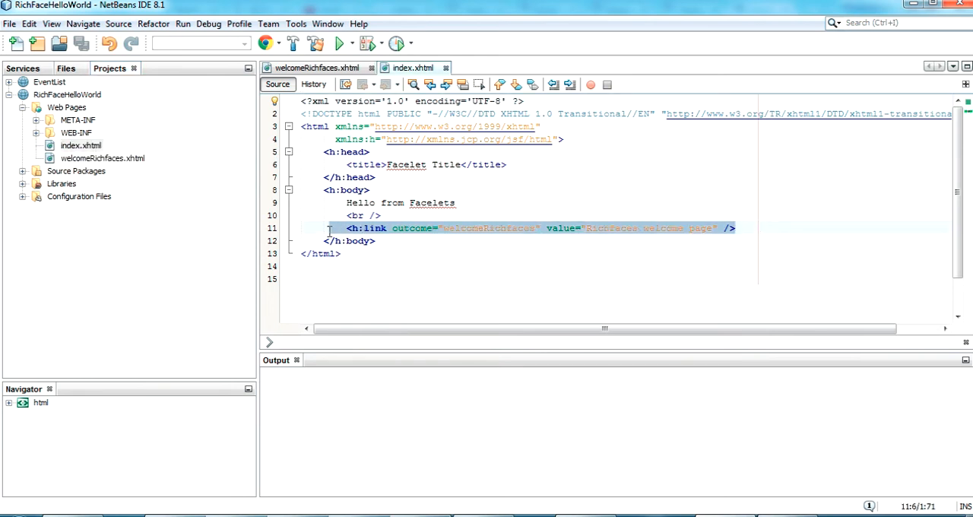
# View the welcomeRichfaces.xhtml source with its rich namespace and welcome panel markup
pyautogui.click(375, 240)
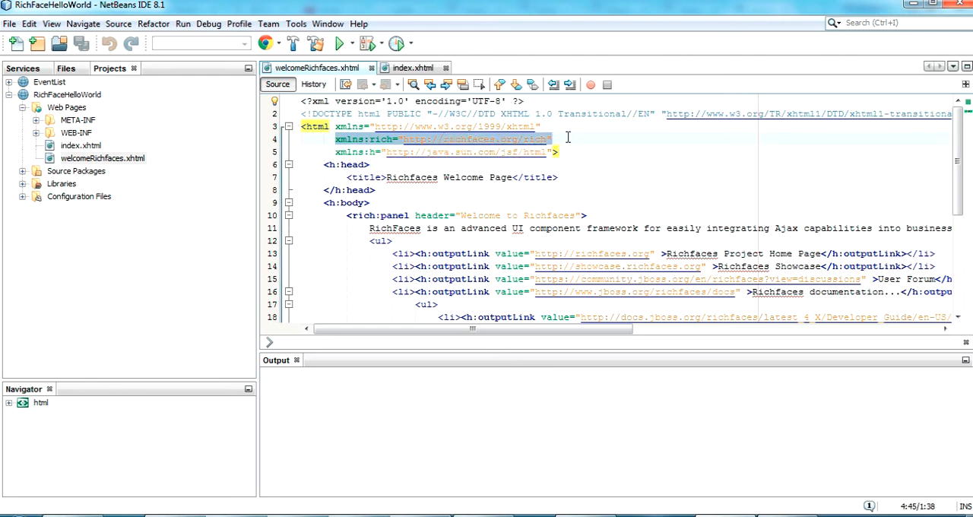
pyautogui.moveTo(657, 242)
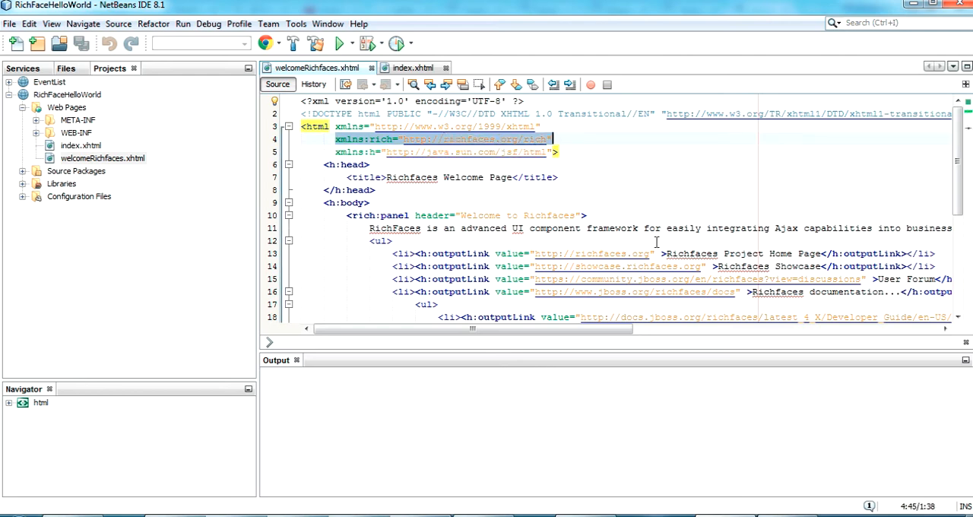
pyautogui.scroll(-3)
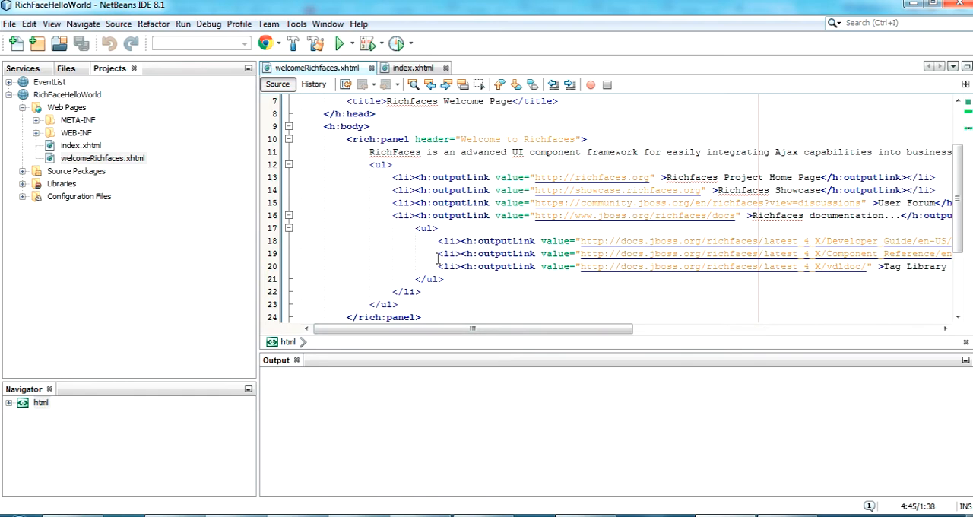
# Run the RichFaceHelloWorld project and view the Tomcat log reporting the NoClassDefFoundError
pyautogui.rightClick(79, 146)
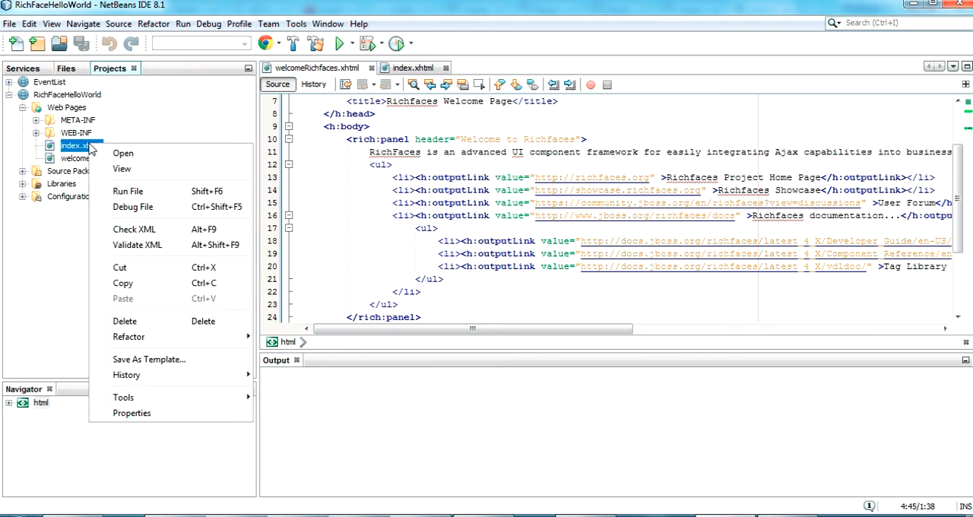
pyautogui.moveTo(129, 370)
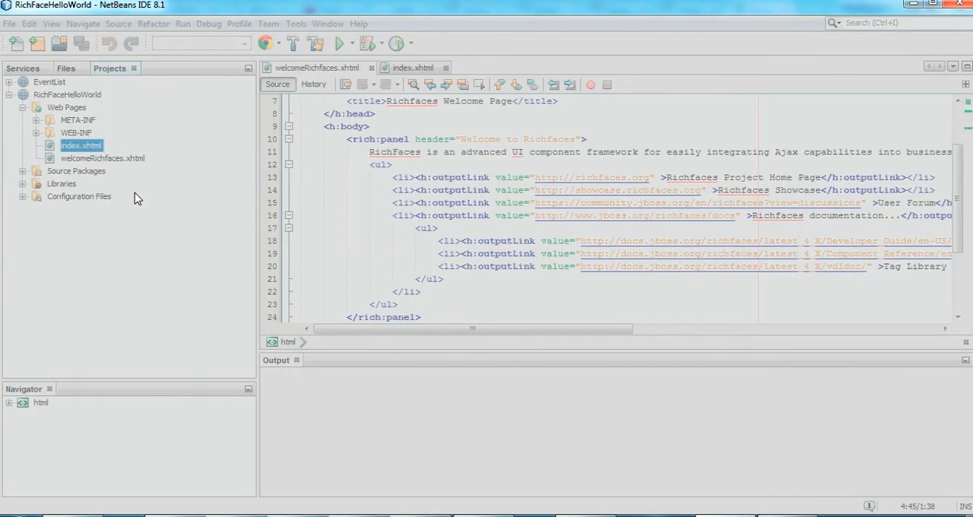
pyautogui.click(341, 43)
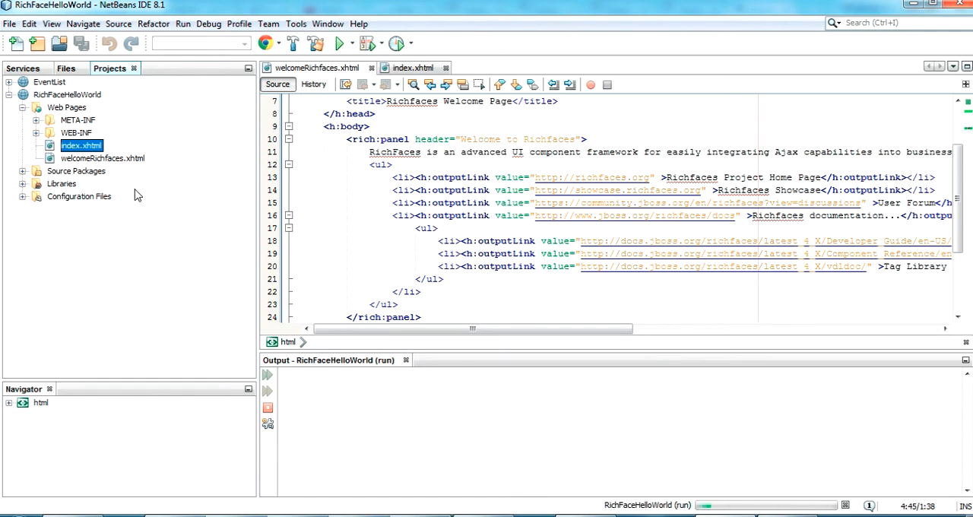
pyautogui.click(341, 43)
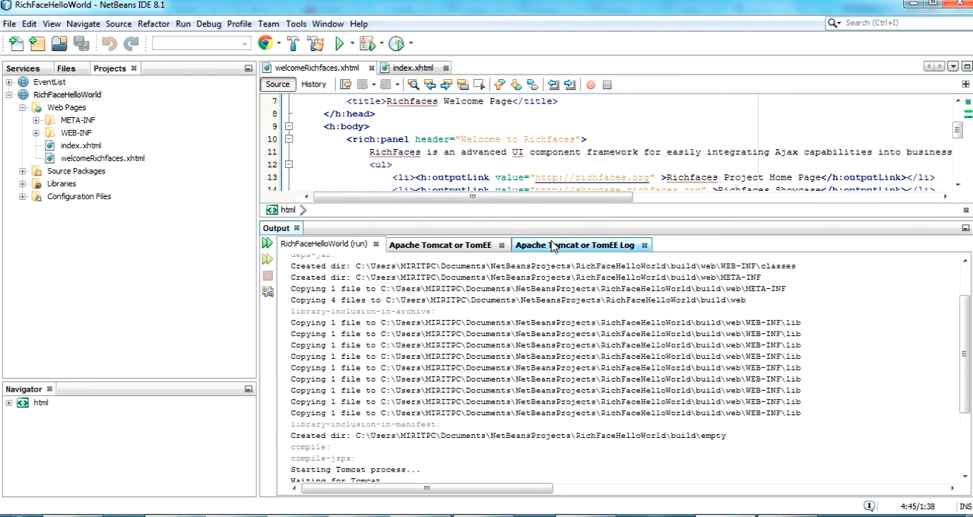
pyautogui.click(574, 243)
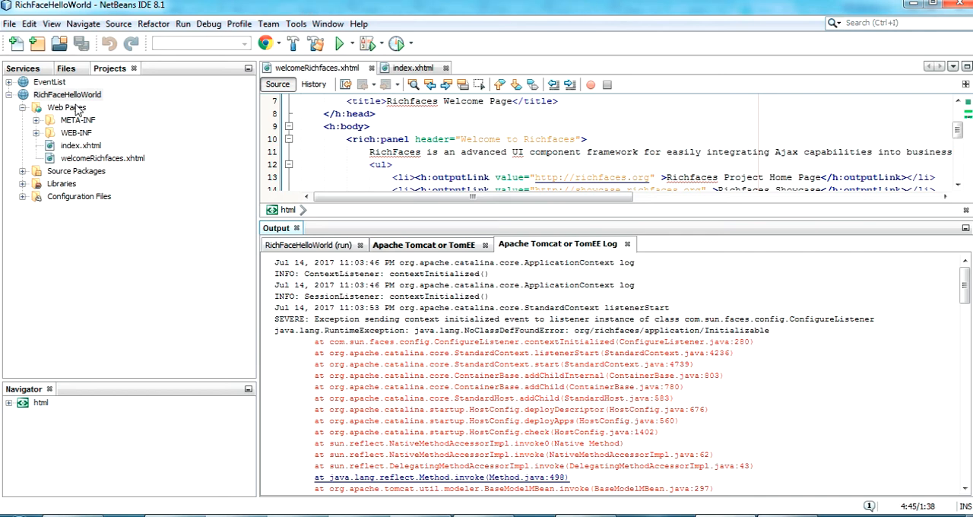
# Bring up the RichFaceHelloWorld project properties at the Libraries category
pyautogui.rightClick(66, 95)
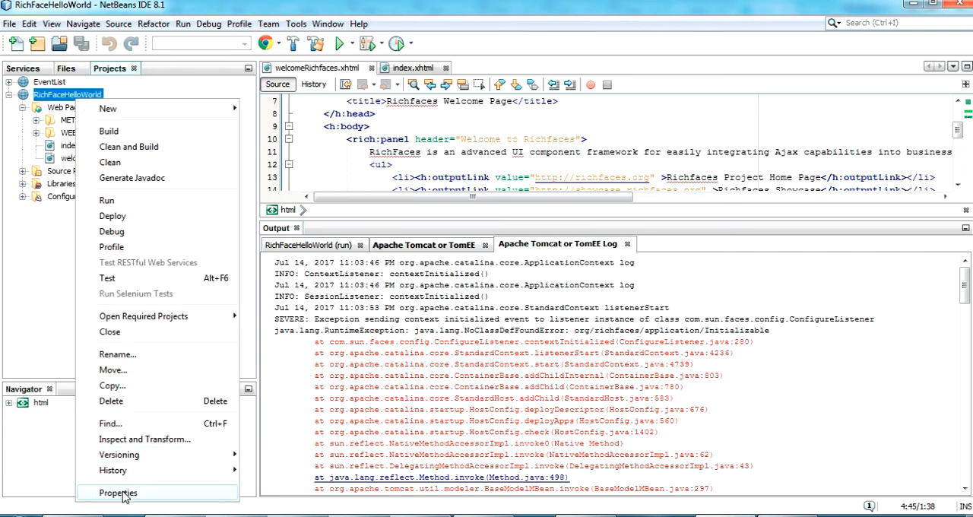
pyautogui.click(119, 492)
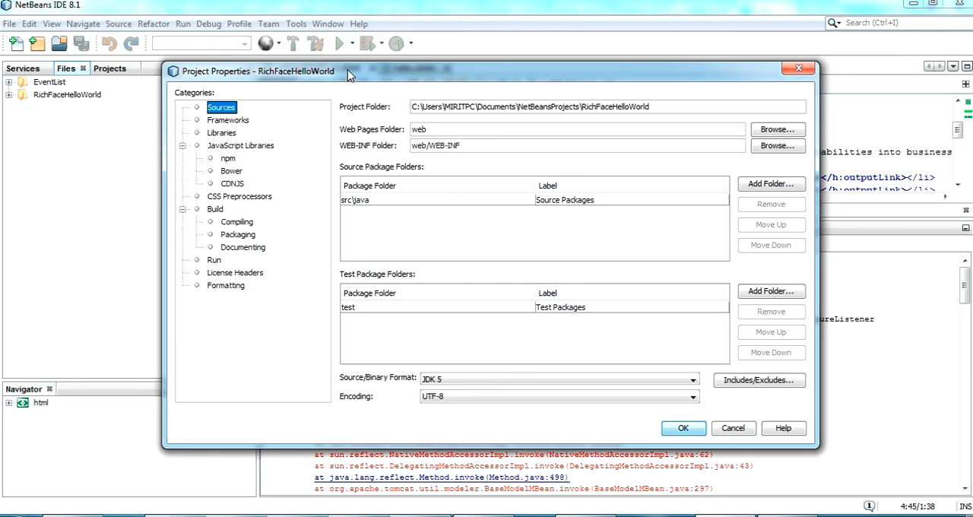
pyautogui.click(22, 69)
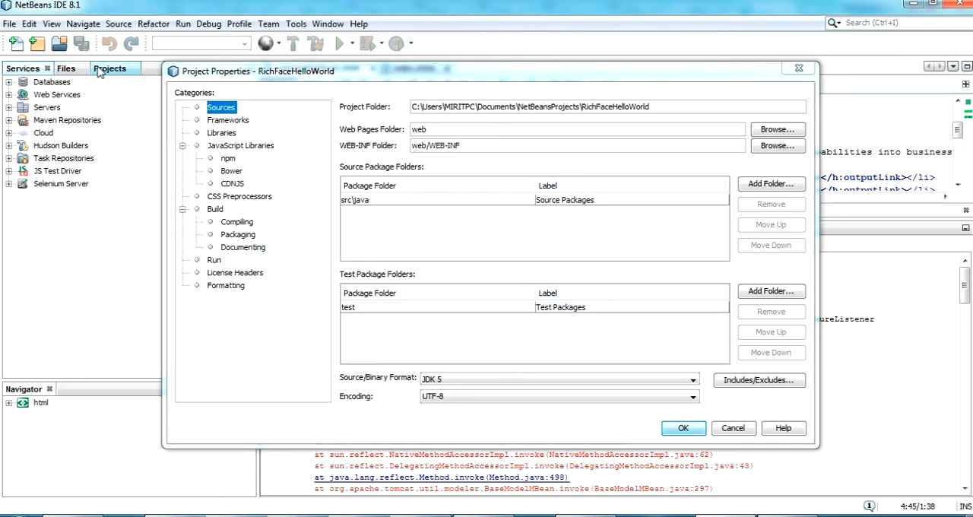
pyautogui.click(110, 69)
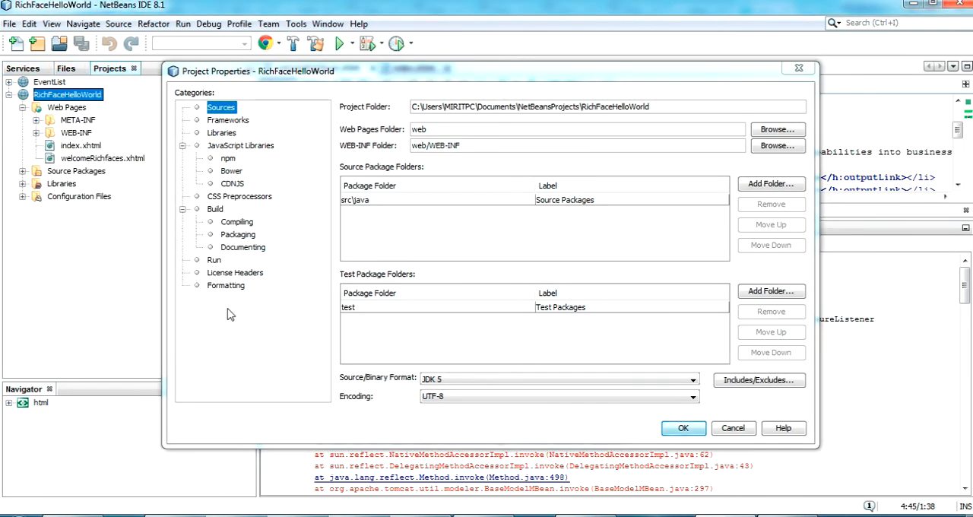
pyautogui.click(222, 132)
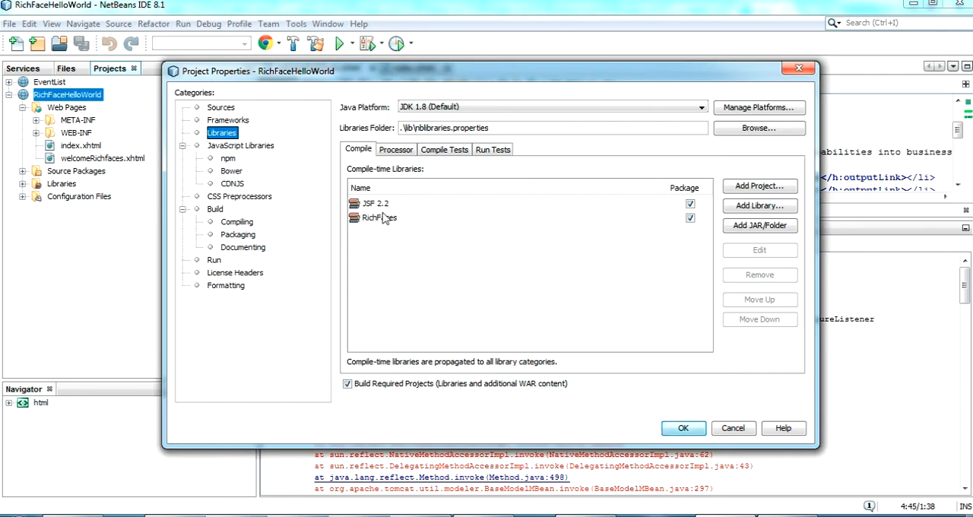
# Add richfaces-core-api-4.3.1.CR1.jar to the compile-time libraries and confirm
pyautogui.click(379, 217)
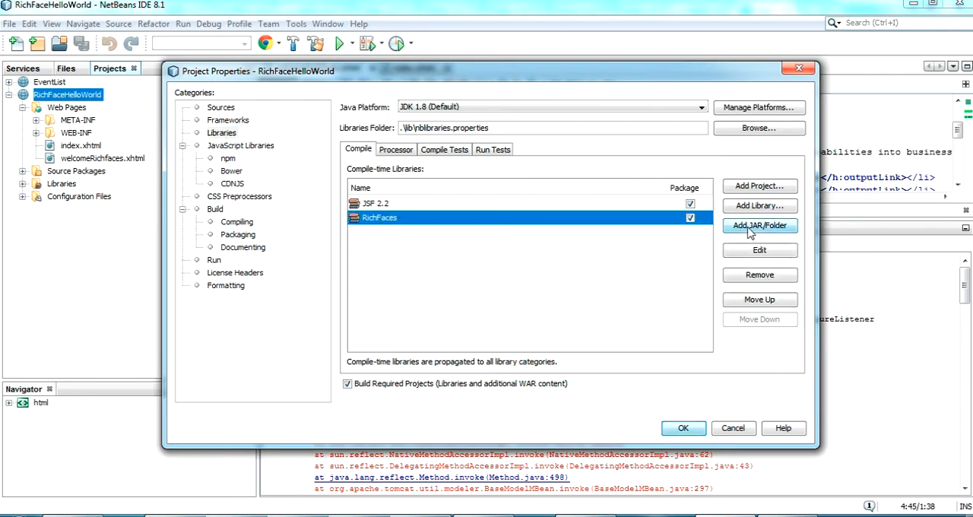
pyautogui.click(759, 225)
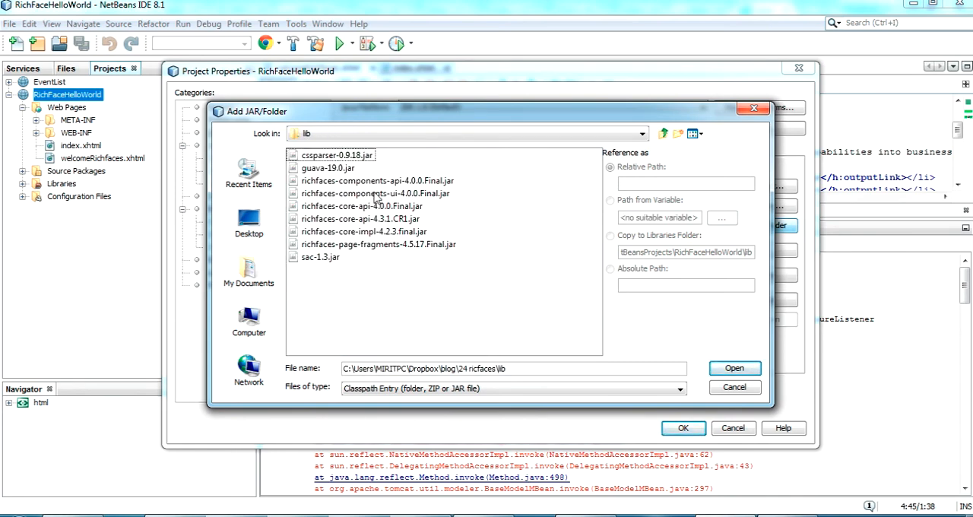
pyautogui.click(733, 368)
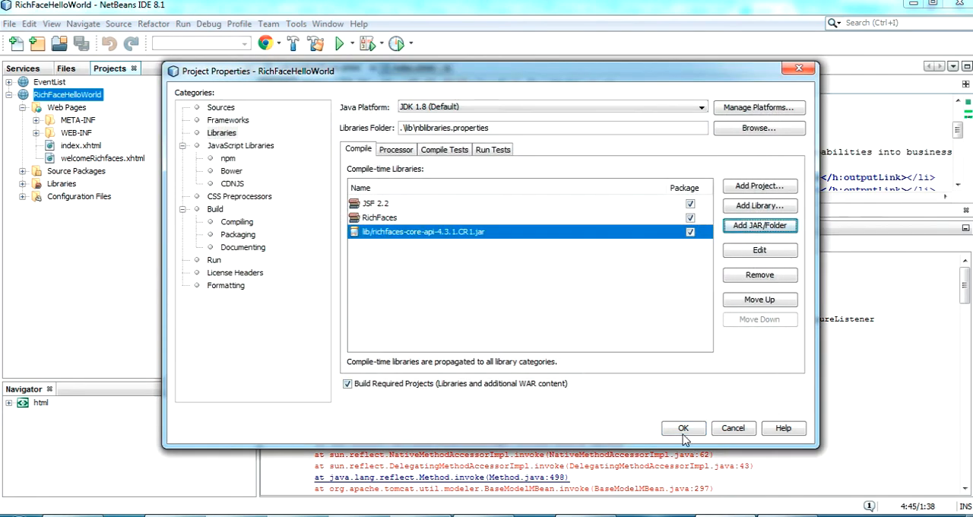
pyautogui.moveTo(626, 251)
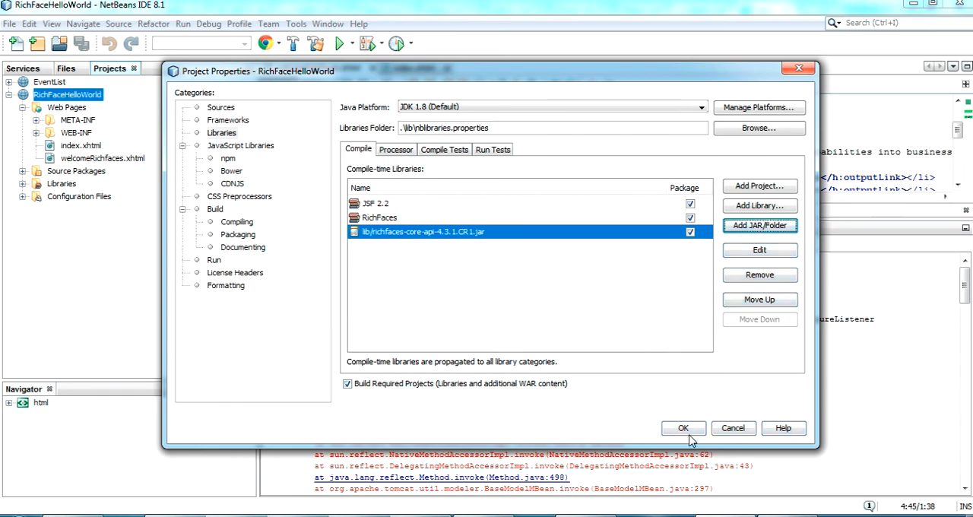
pyautogui.click(683, 427)
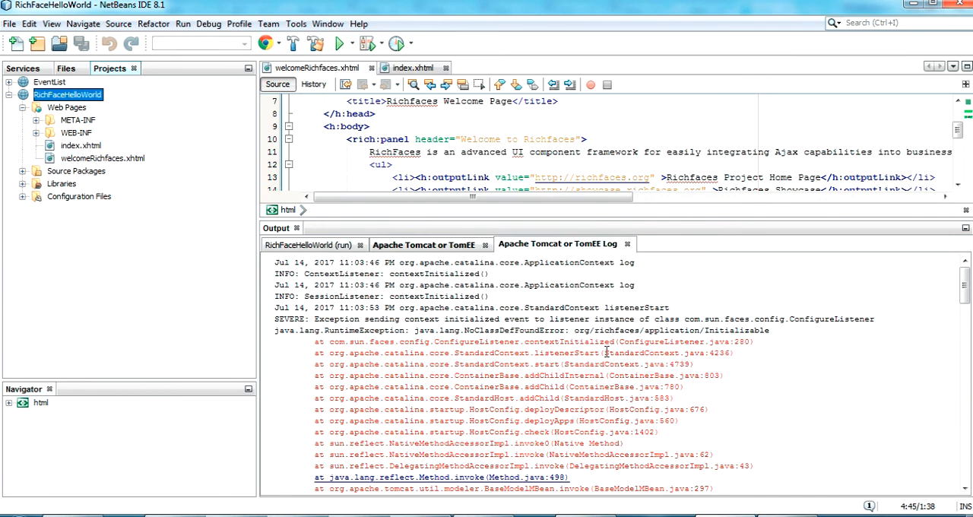
# Run index.xhtml again so the project rebuilds and redeploys with the added library
pyautogui.rightClick(79, 146)
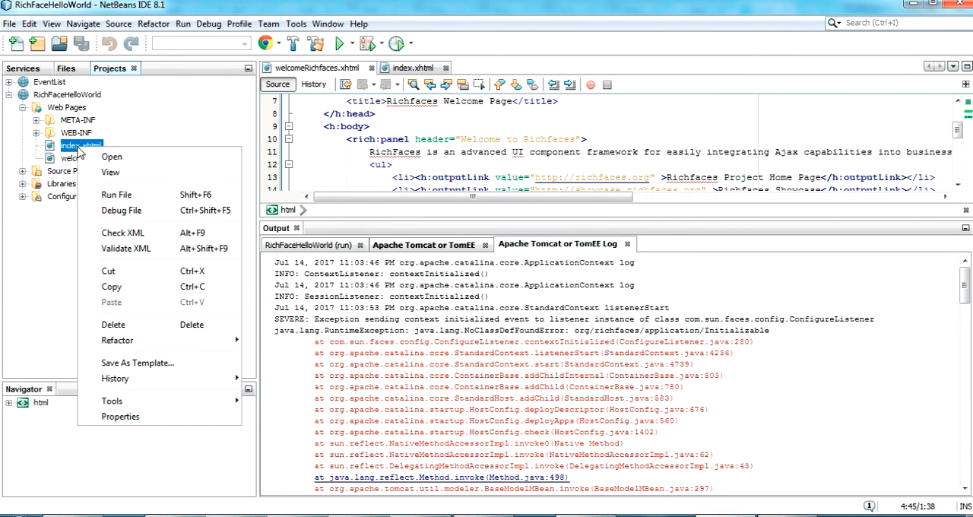
pyautogui.moveTo(112, 156)
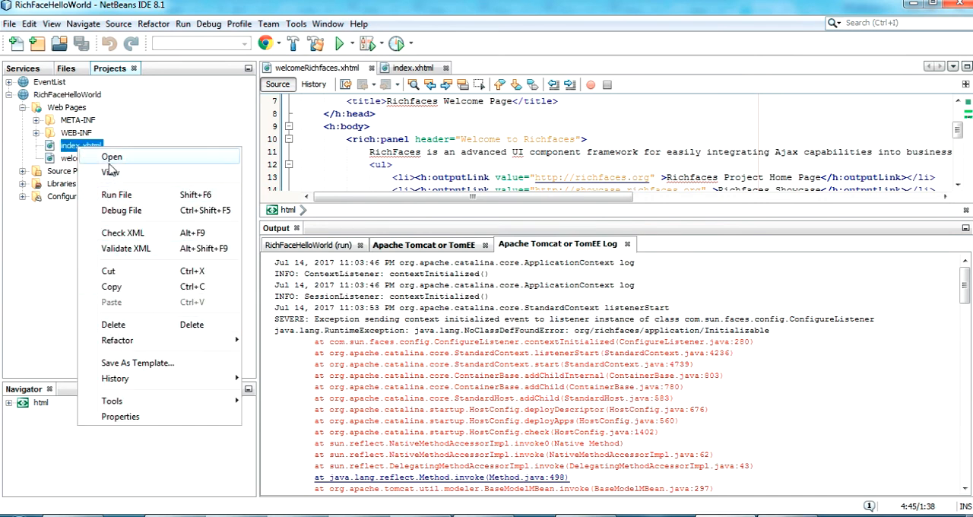
pyautogui.click(116, 194)
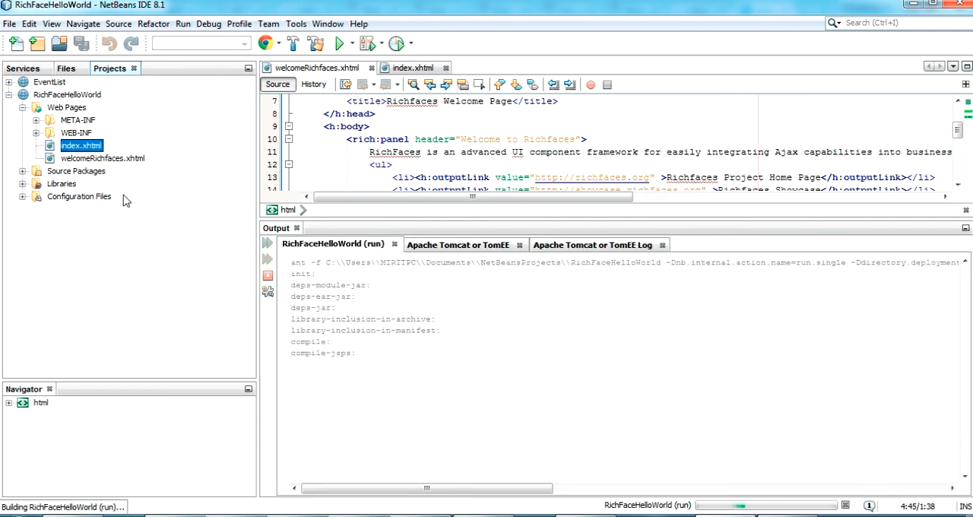
pyautogui.click(340, 42)
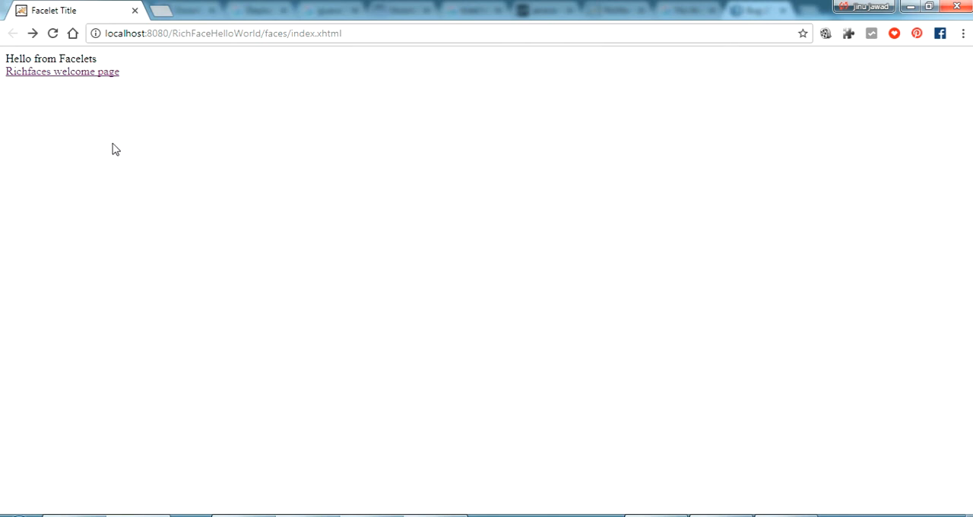
# Follow the 'Richfaces welcome page' link from the Hello from Facelets index page
pyautogui.click(60, 71)
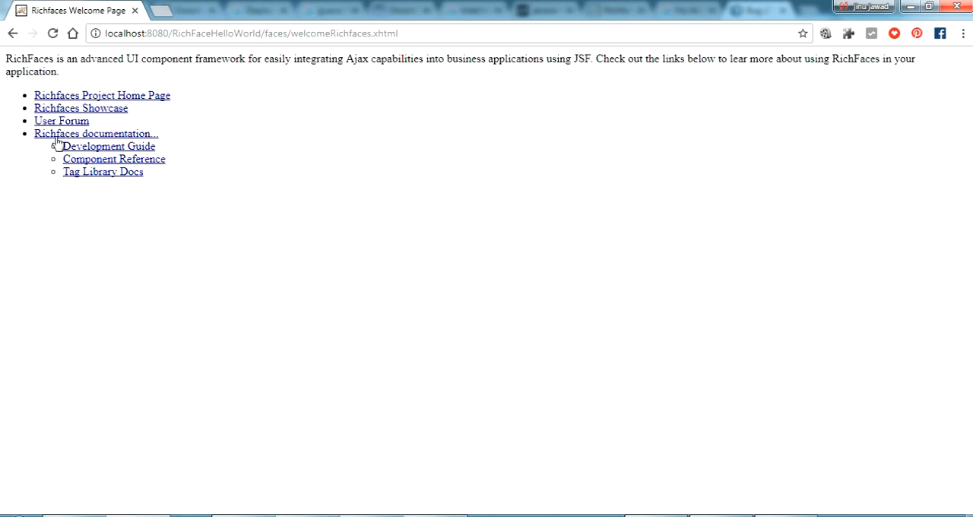
pyautogui.moveTo(210, 362)
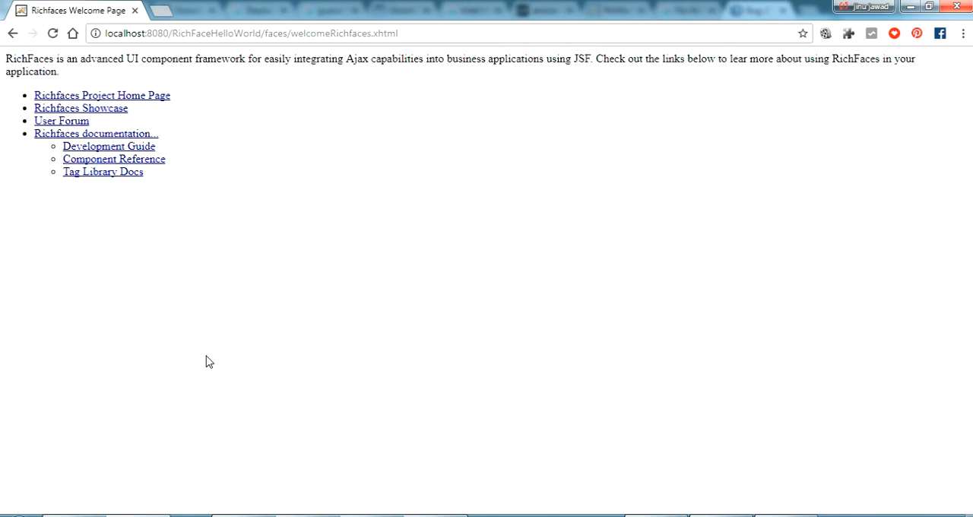
pyautogui.moveTo(696, 449)
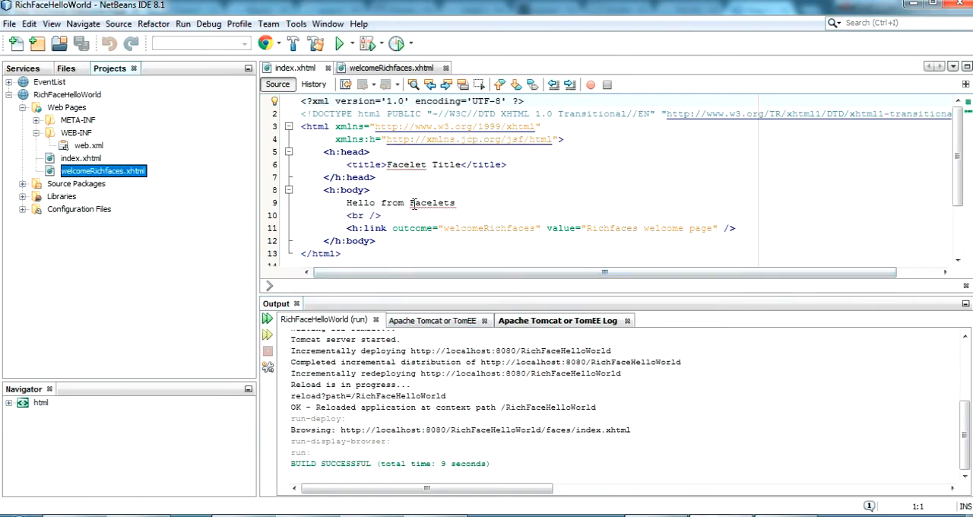
# Review the welcomeRichfaces.xhtml markup, then switch back to the running app in Chrome
pyautogui.scroll(-3)
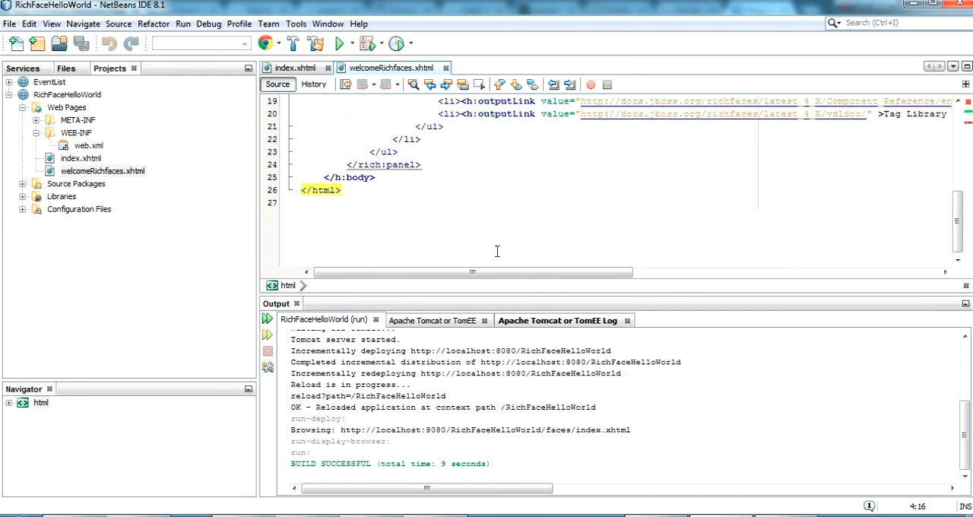
pyautogui.scroll(3)
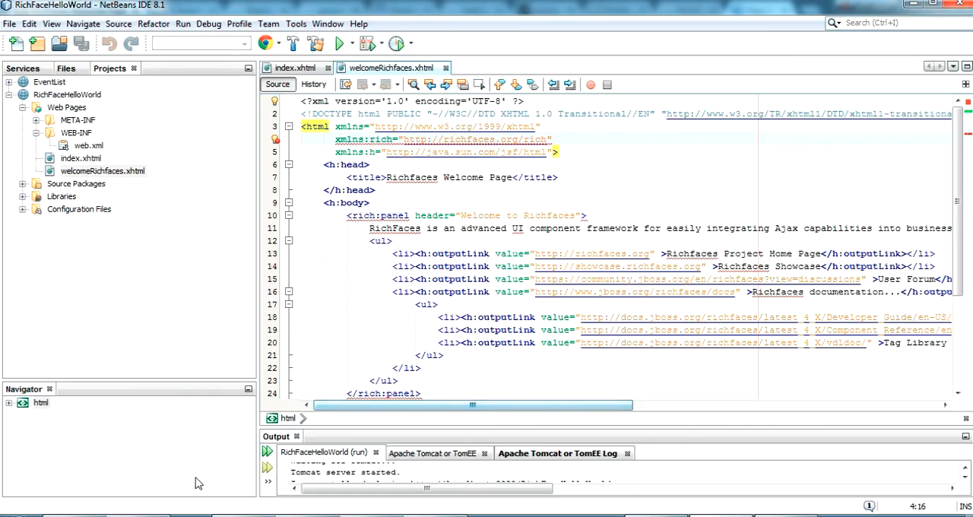
pyautogui.click(337, 42)
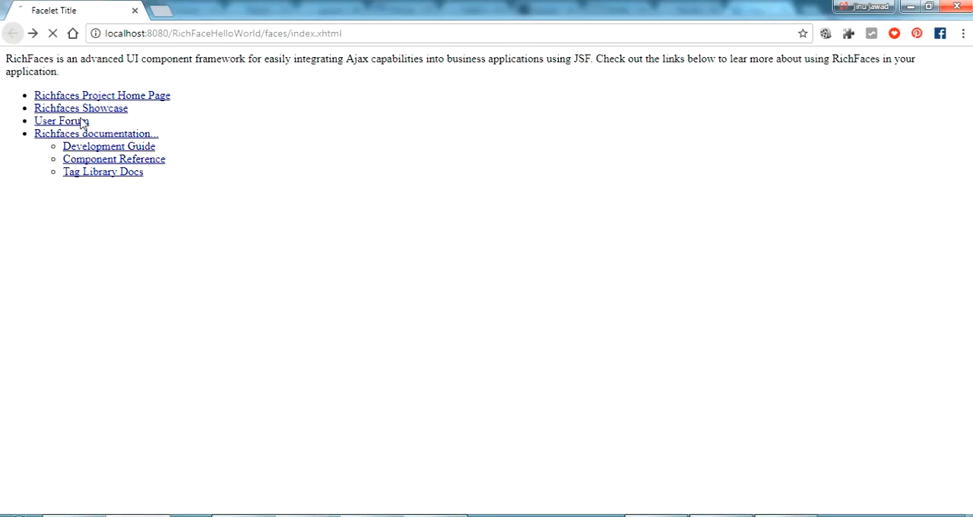